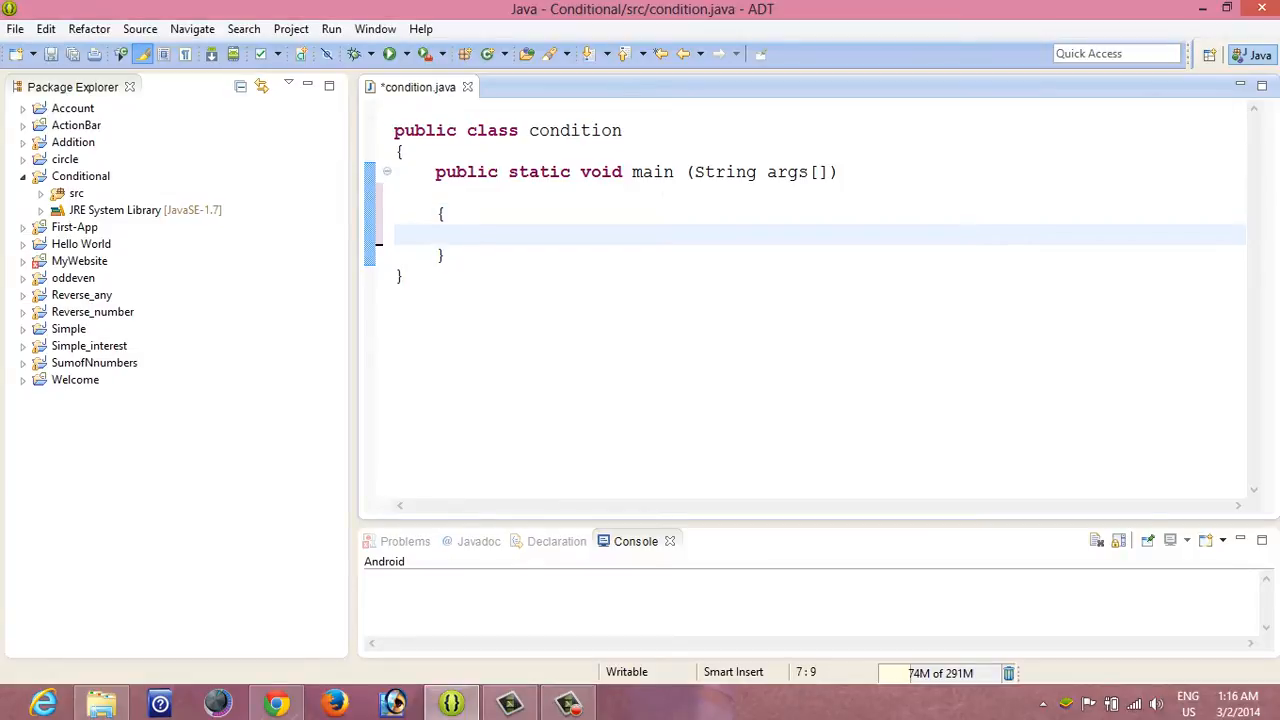
Inside main, declare int n=7; and start an if statement testing n<7.
left_click(478, 236)
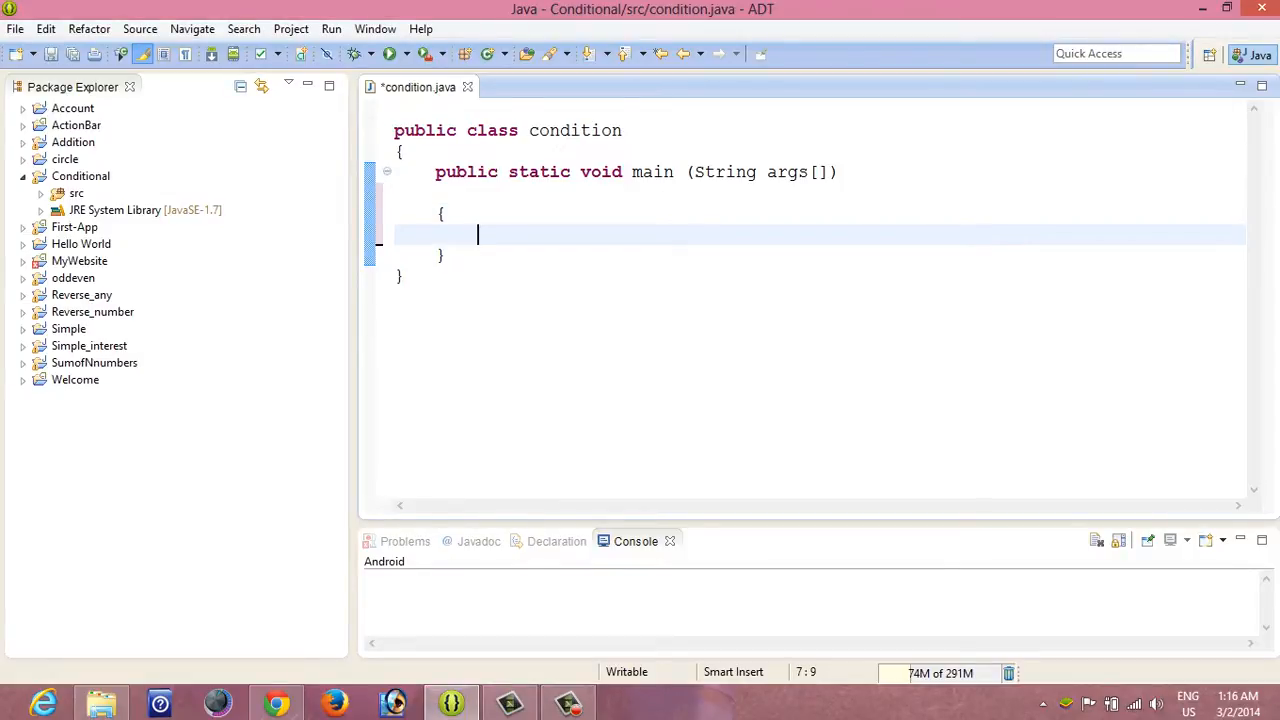
type("int")
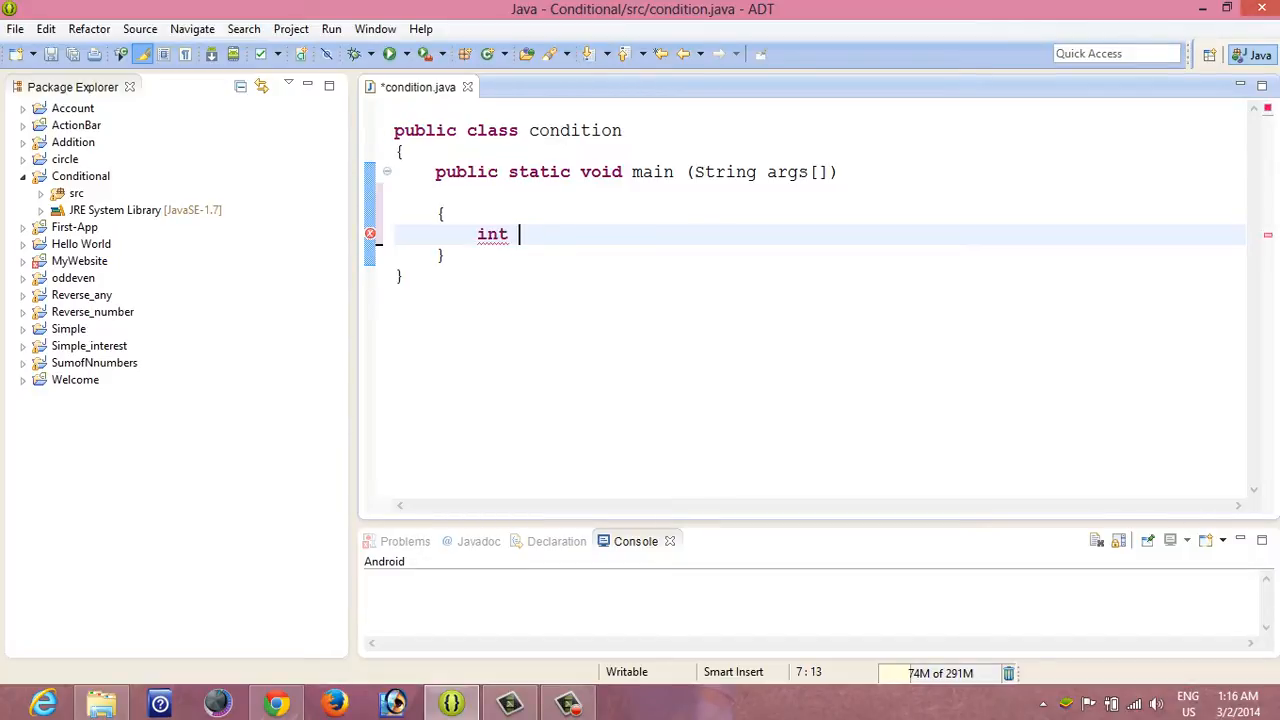
type("n")
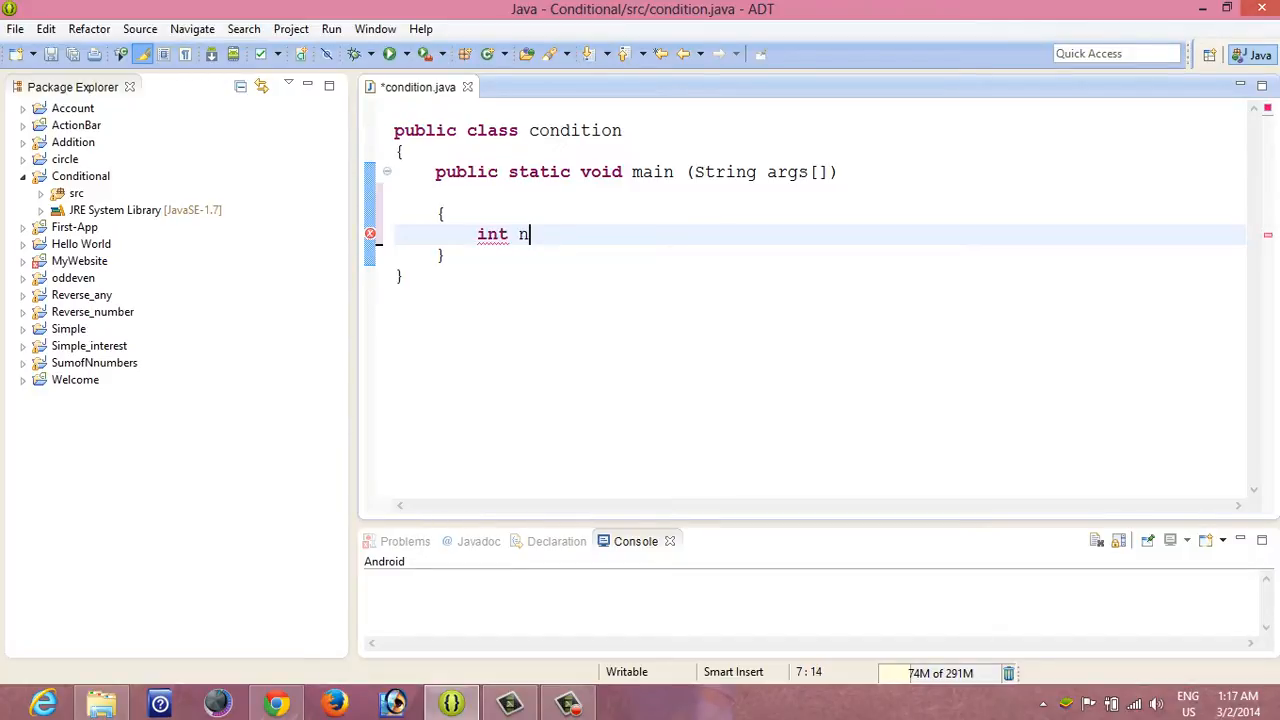
type("=7;")
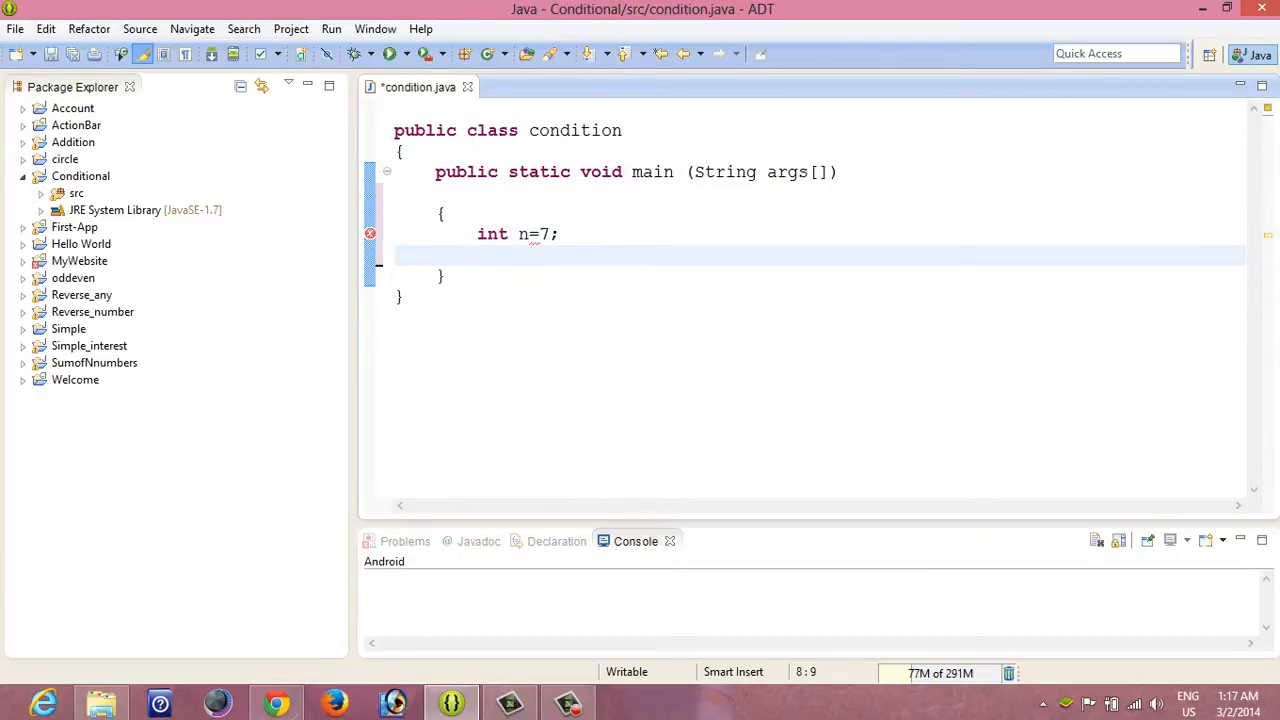
type("if")
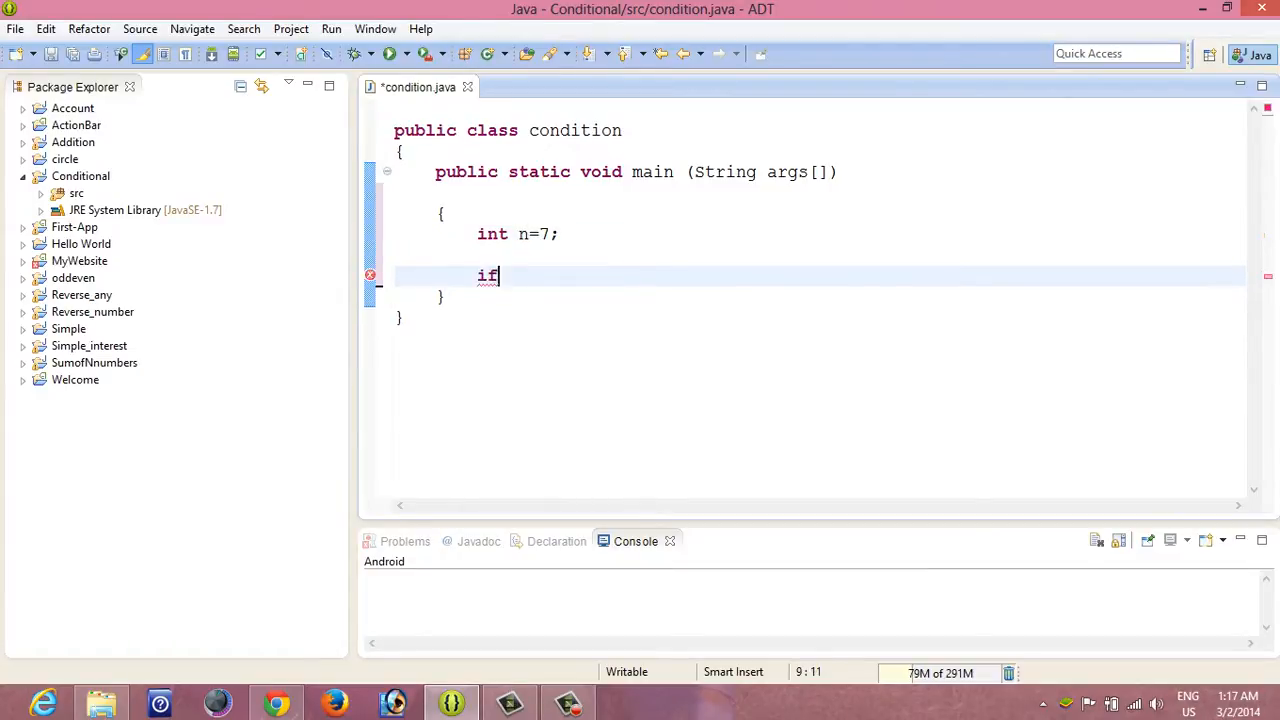
type("(n)")
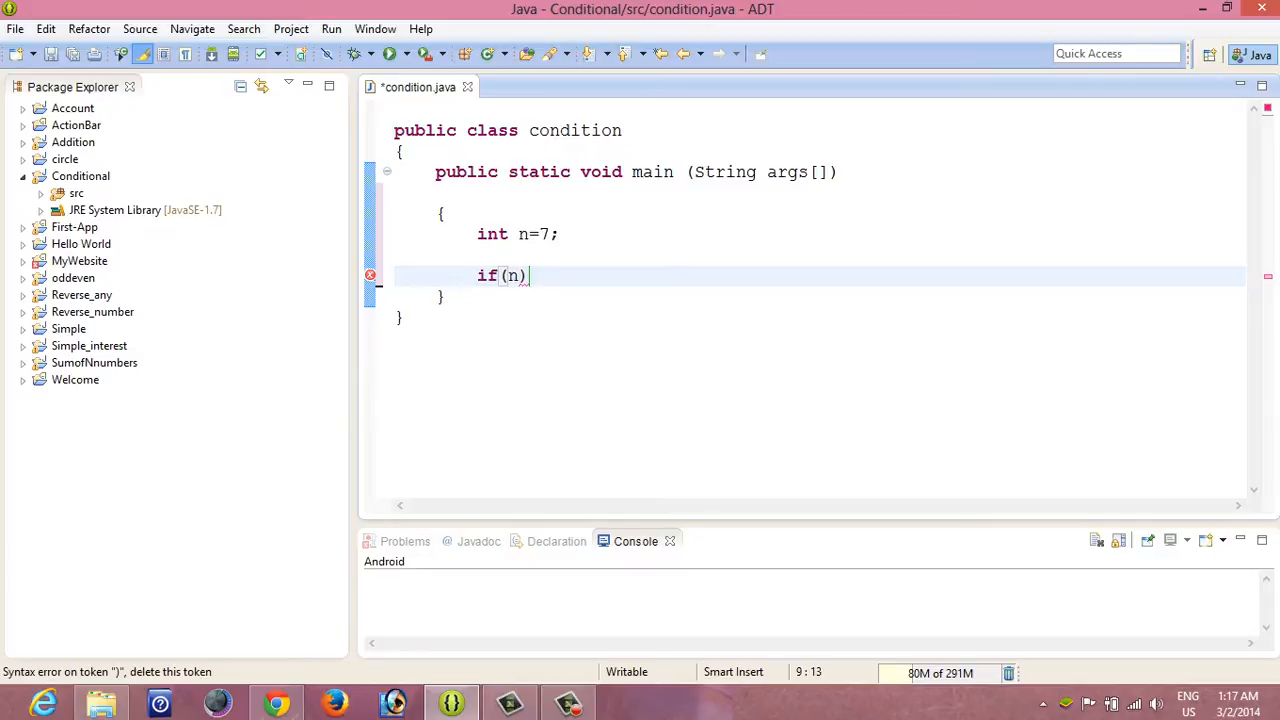
type("<")
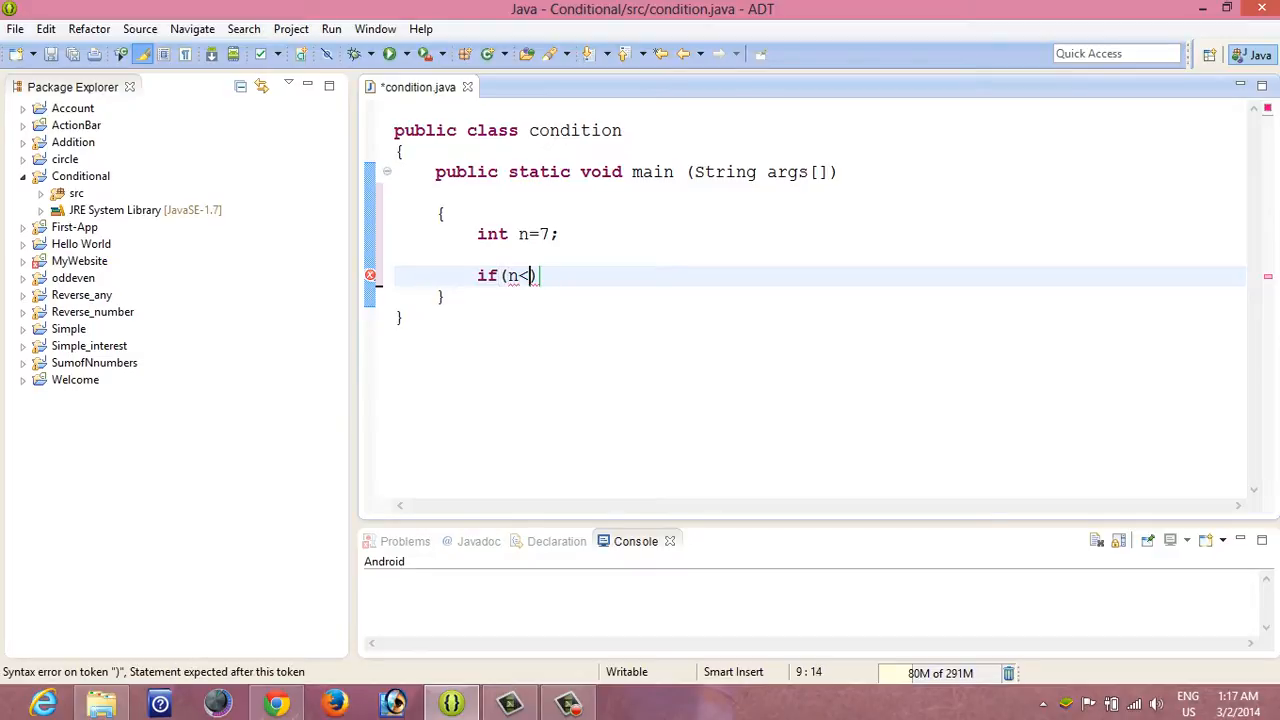
type("7")
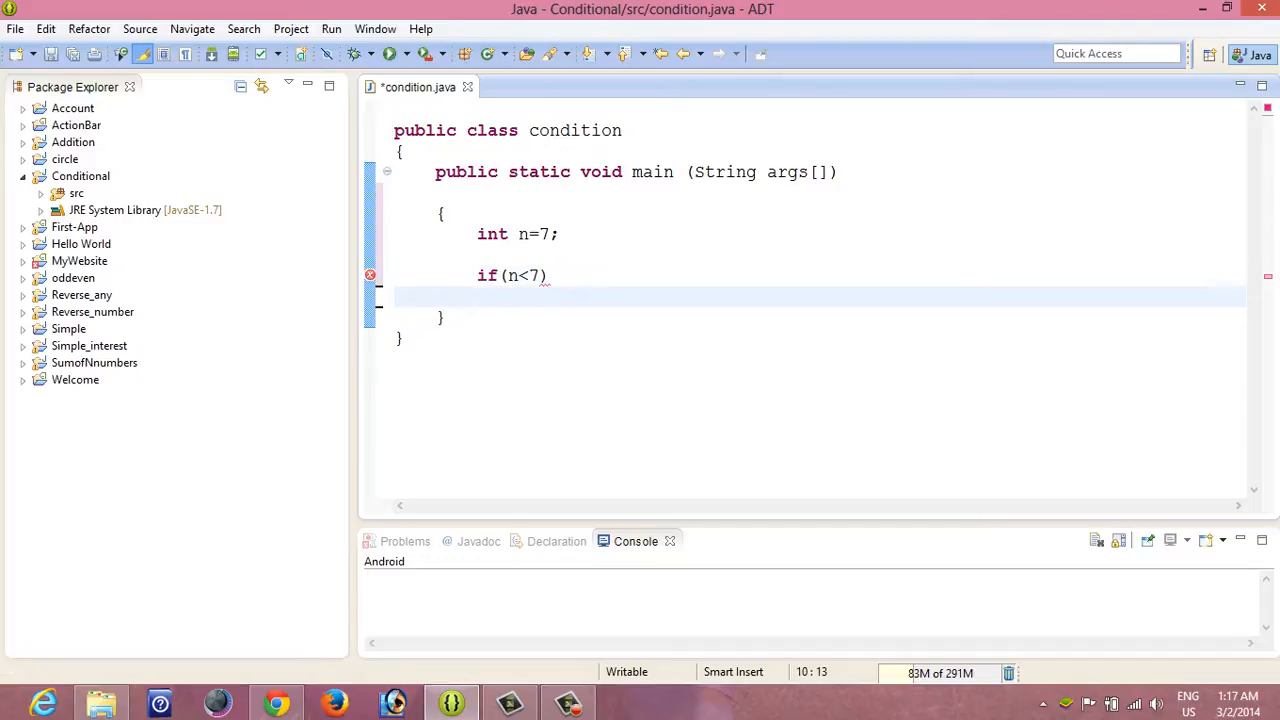
Give the if block a body printing "The number is less than 7".
type("{")
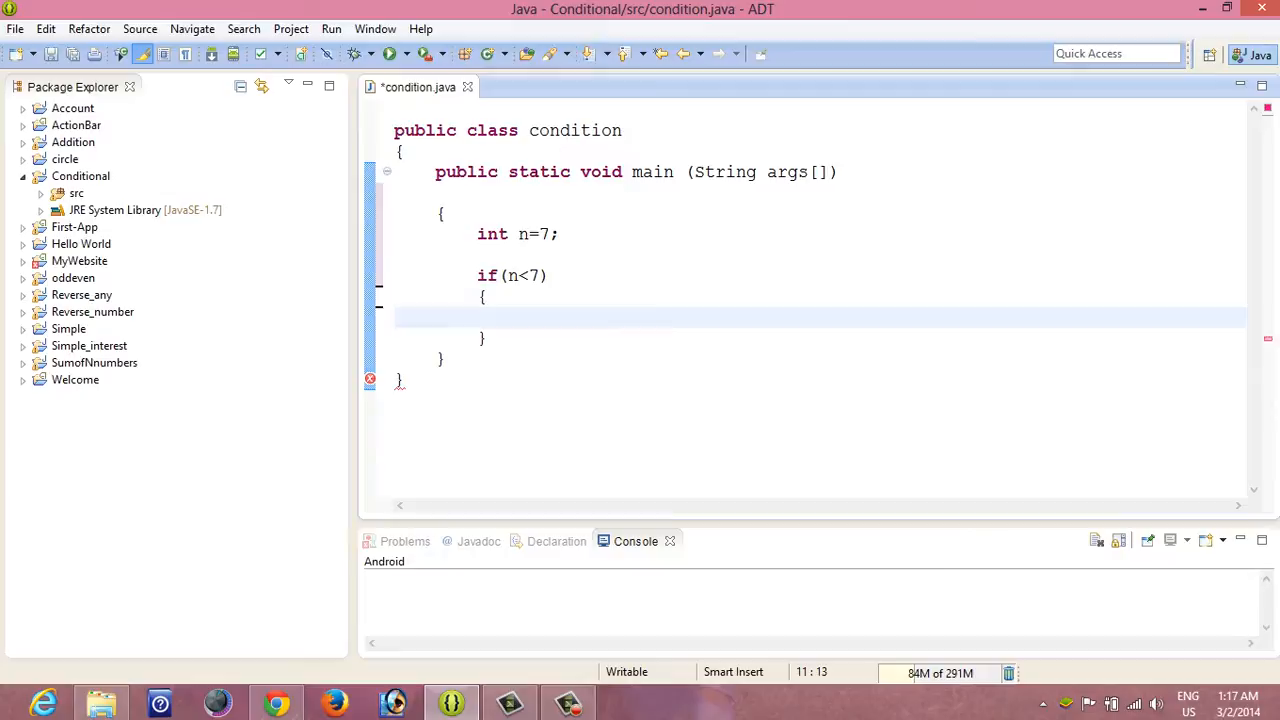
type("Sys")
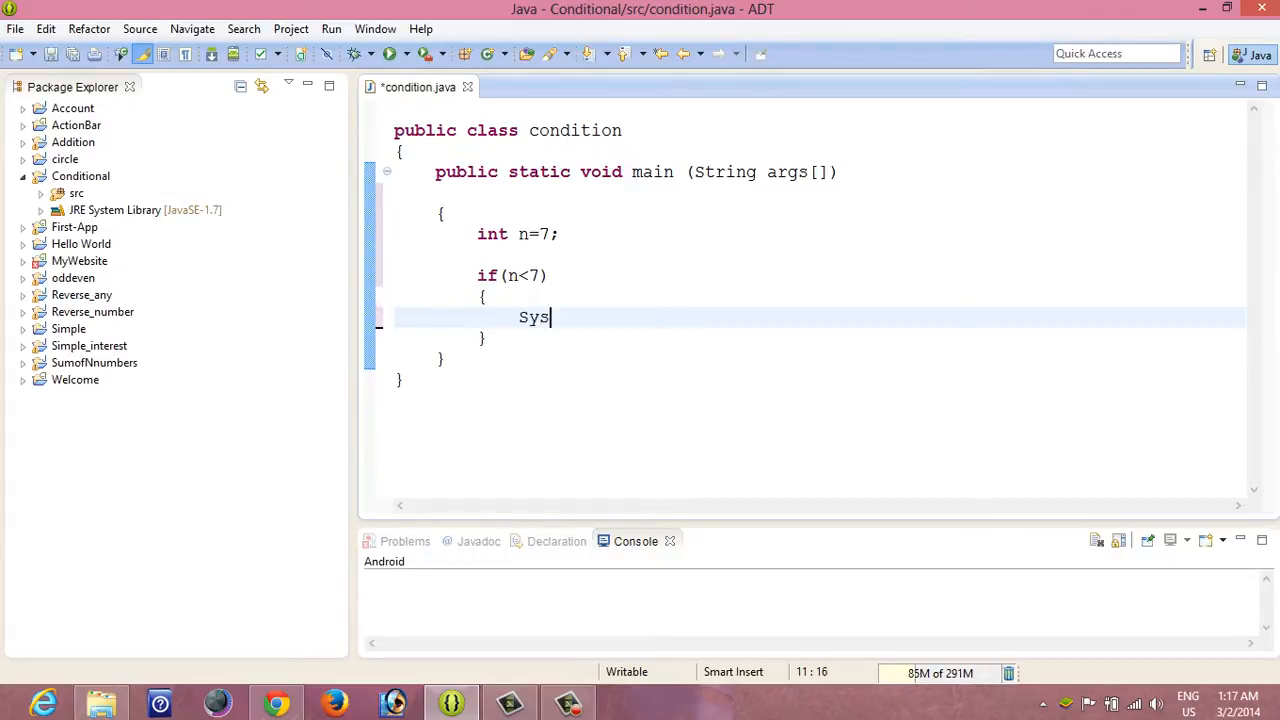
type("tem.out.print")
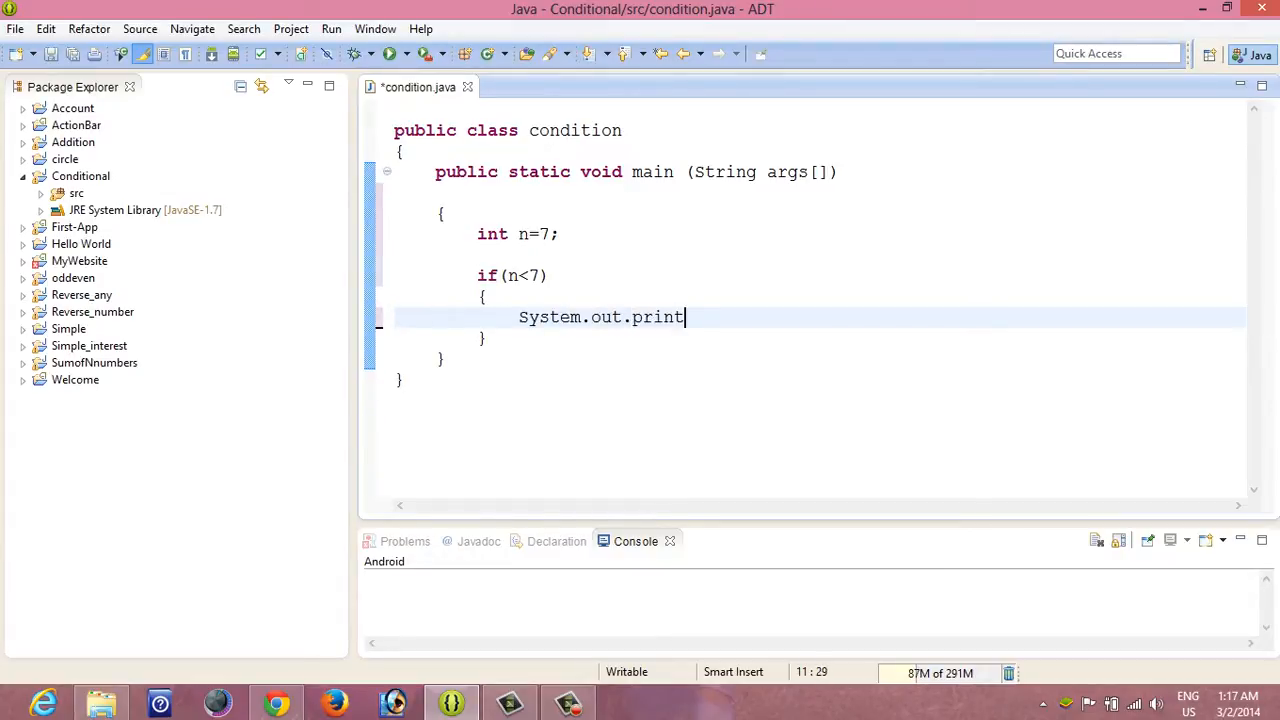
type("ln()")
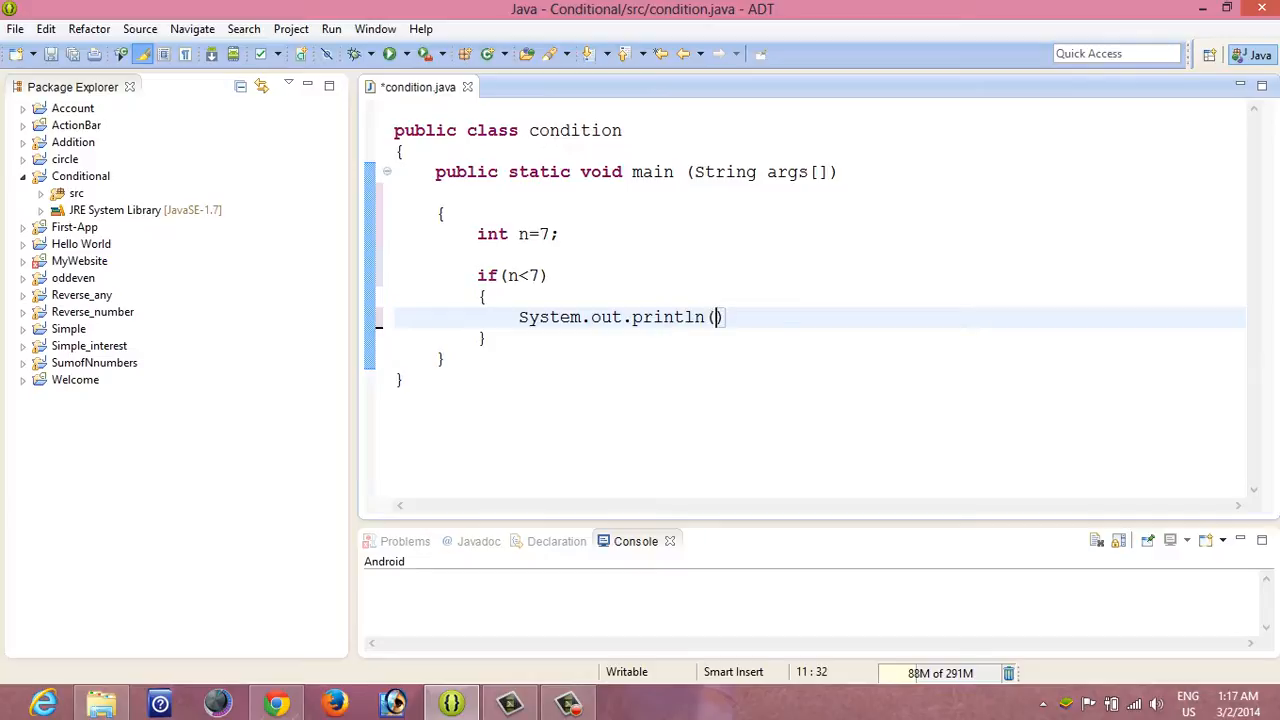
type("\"\"")
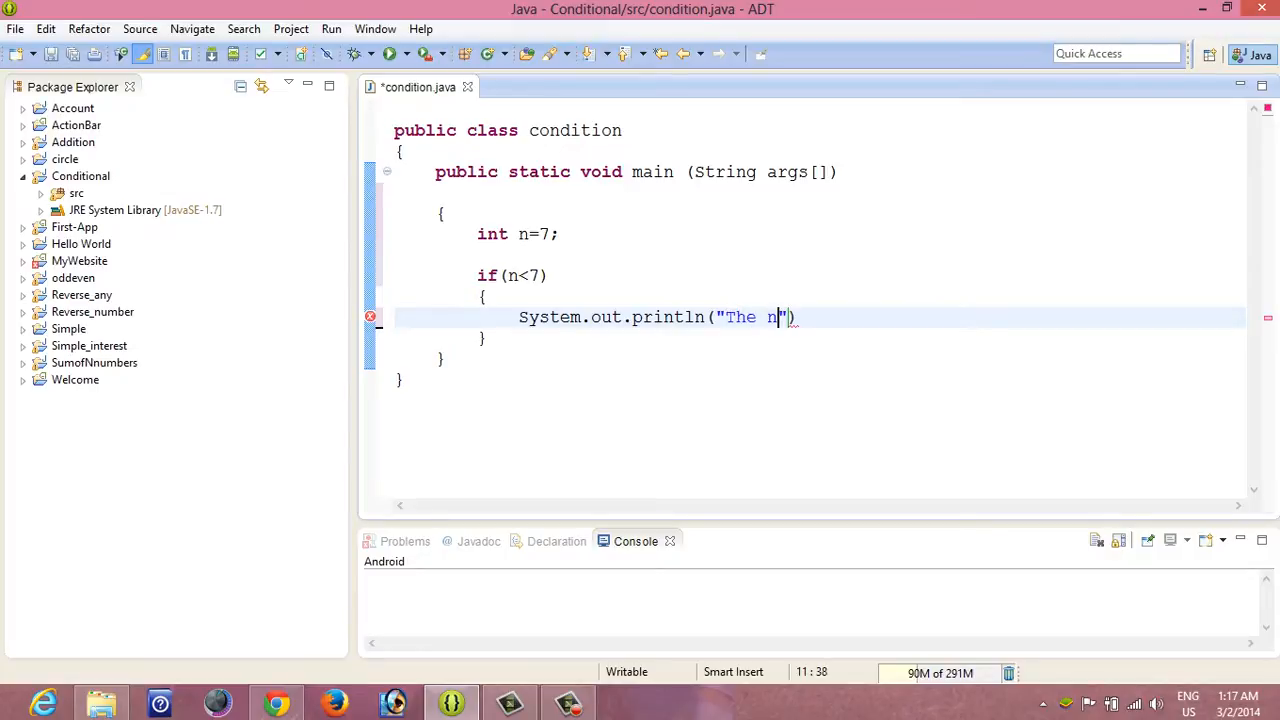
type("umber is less than 7")
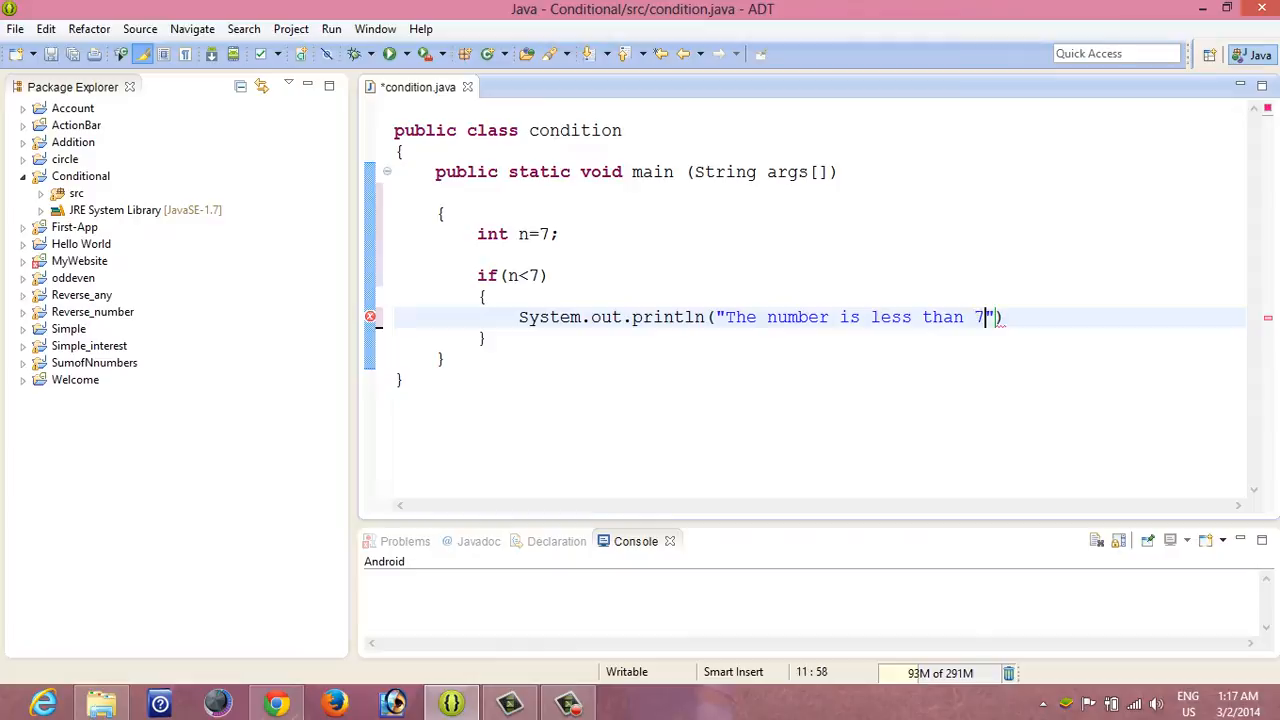
type(";")
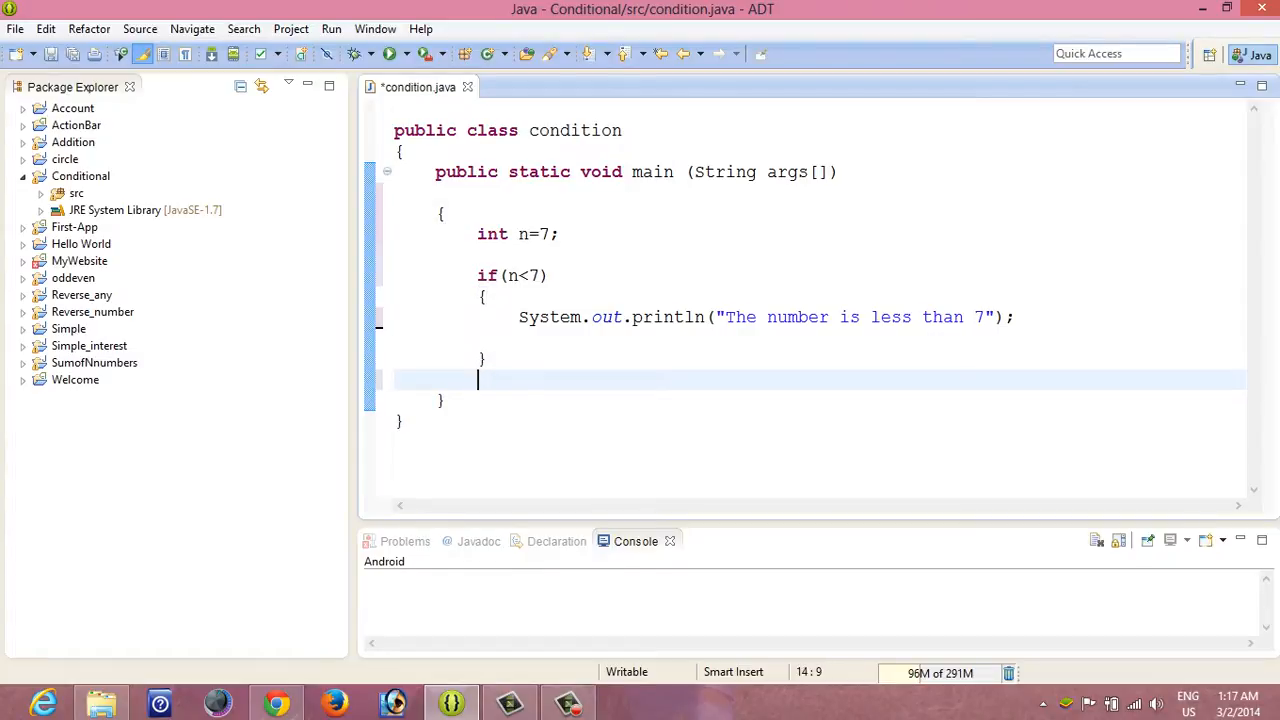
Add an else block printing "The number is not less than 7".
type("else")
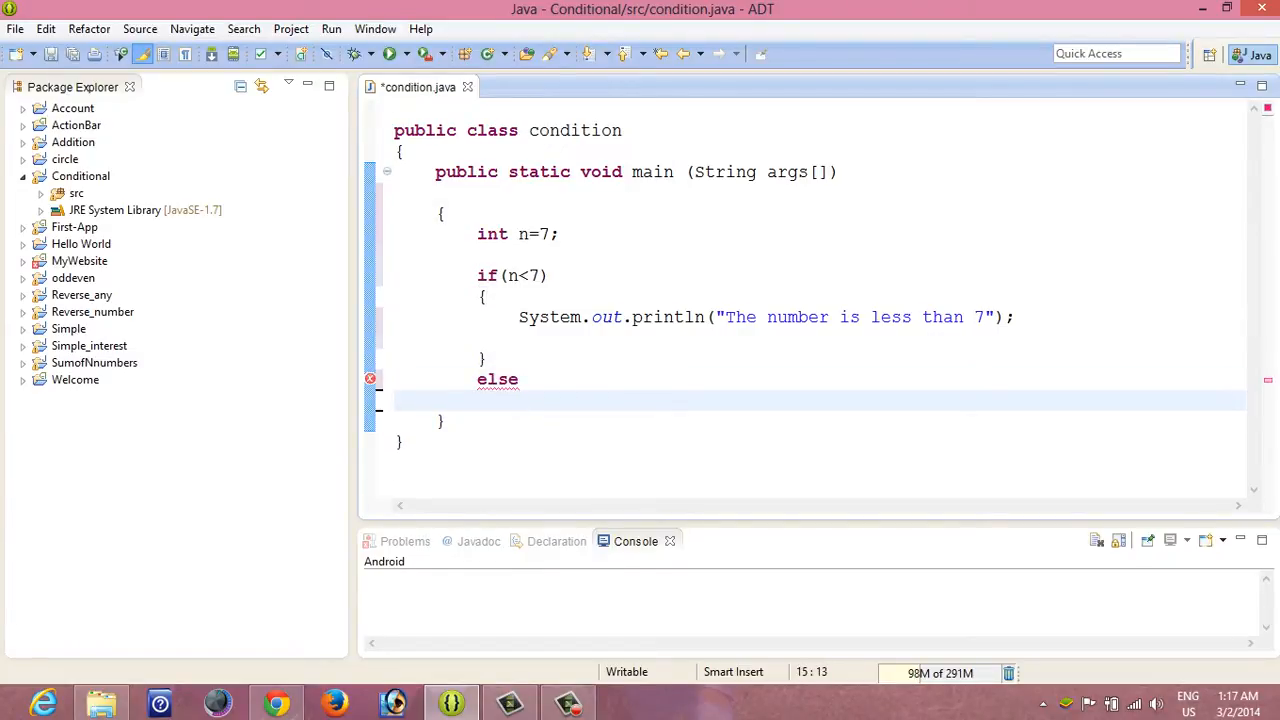
type("{")
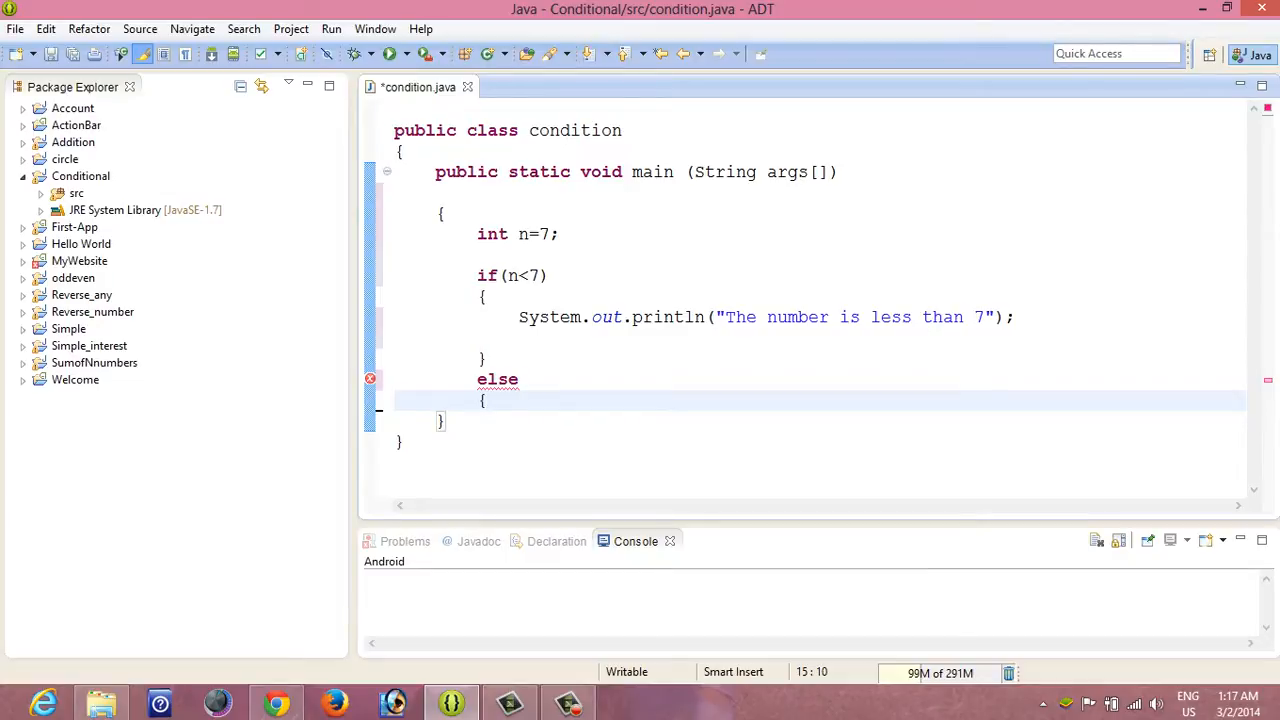
type("System.out.println(\"")
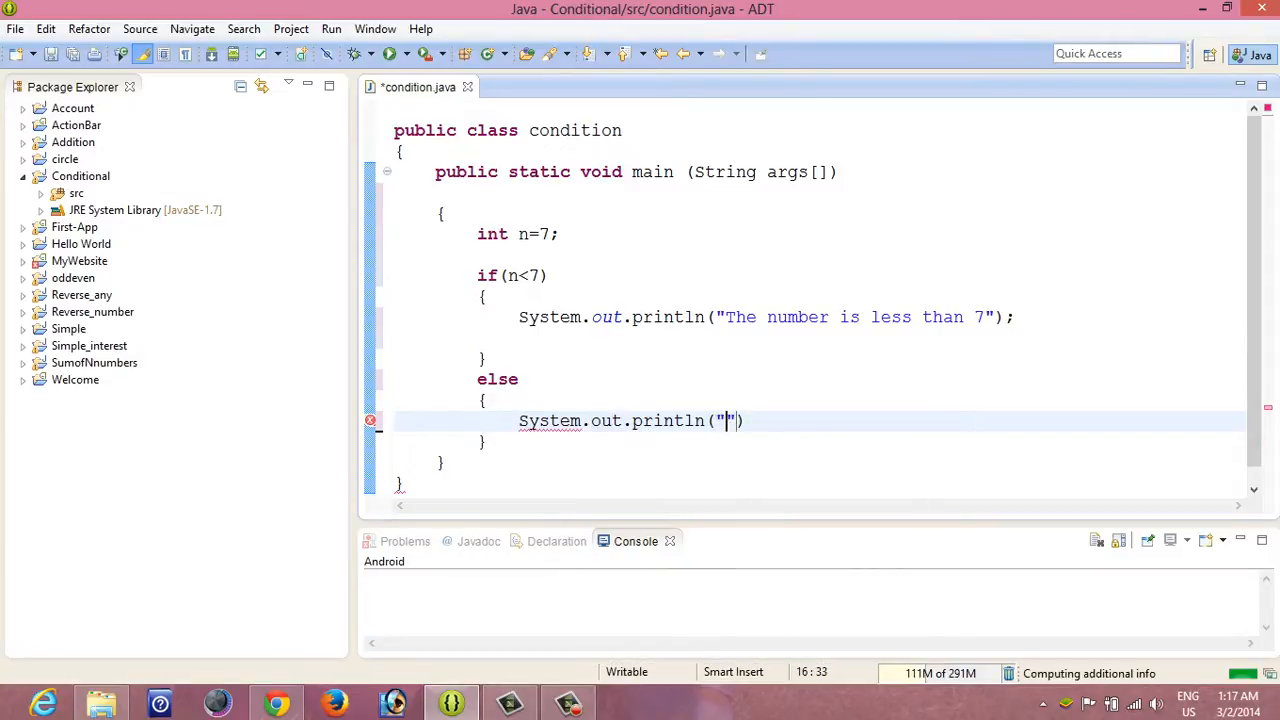
type("The number")
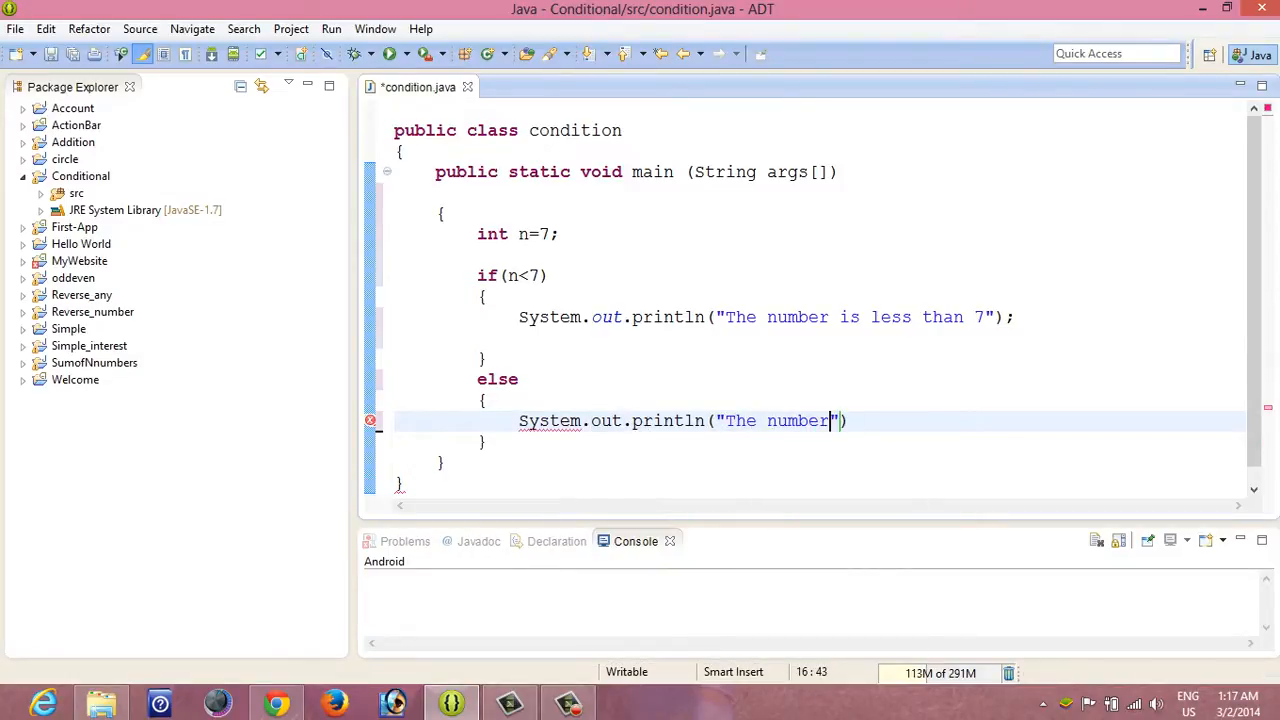
type("is not less than 7")
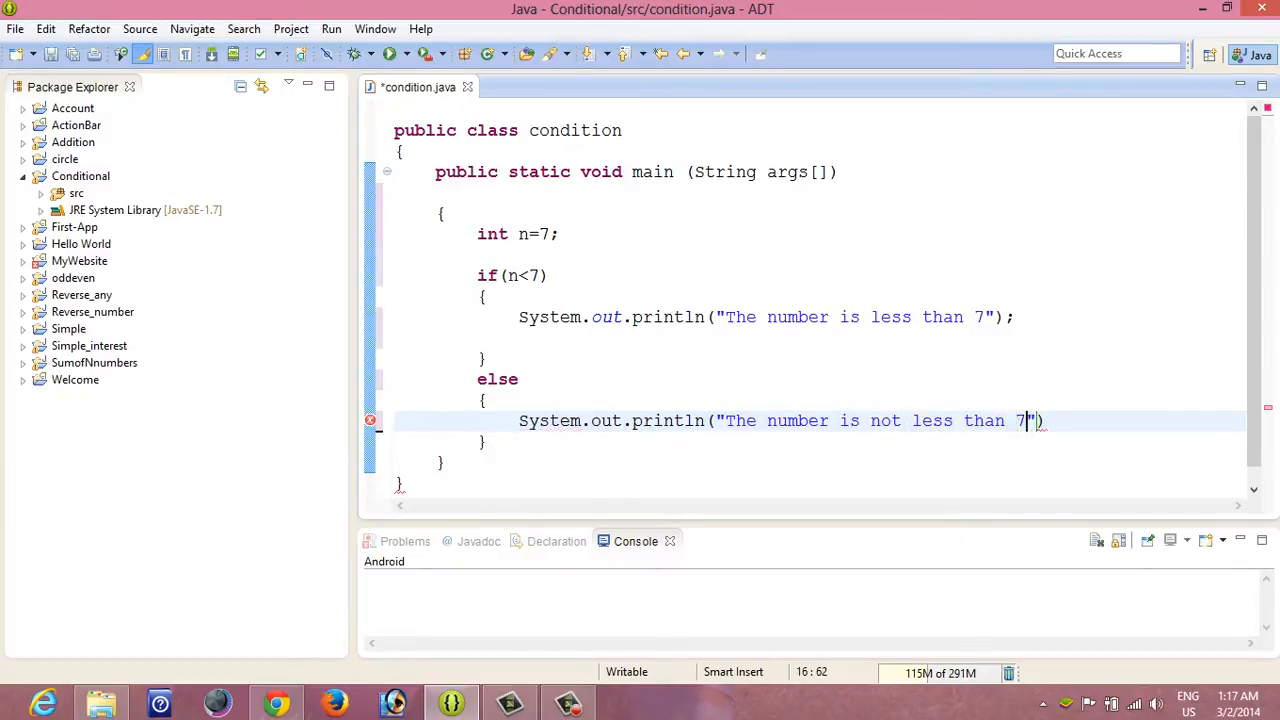
type(";")
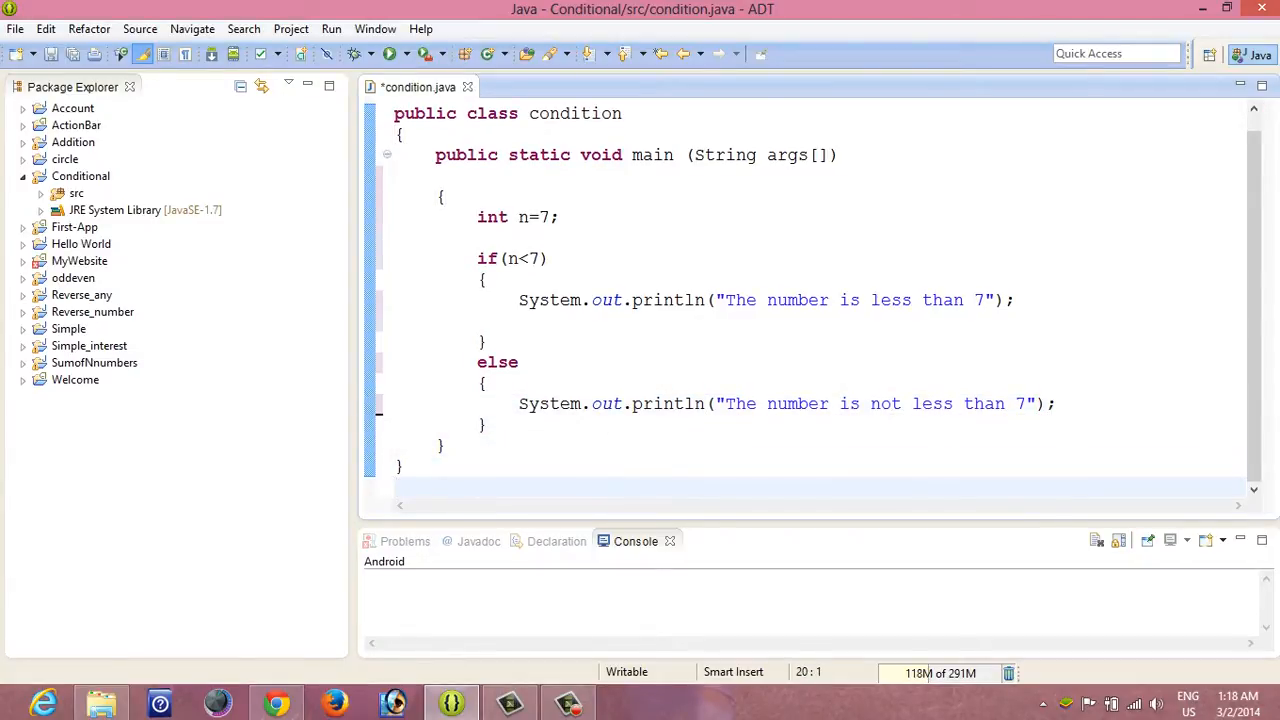
Tidy spacing around the if-else and add a blank line at the top of the file.
left_click(518, 362)
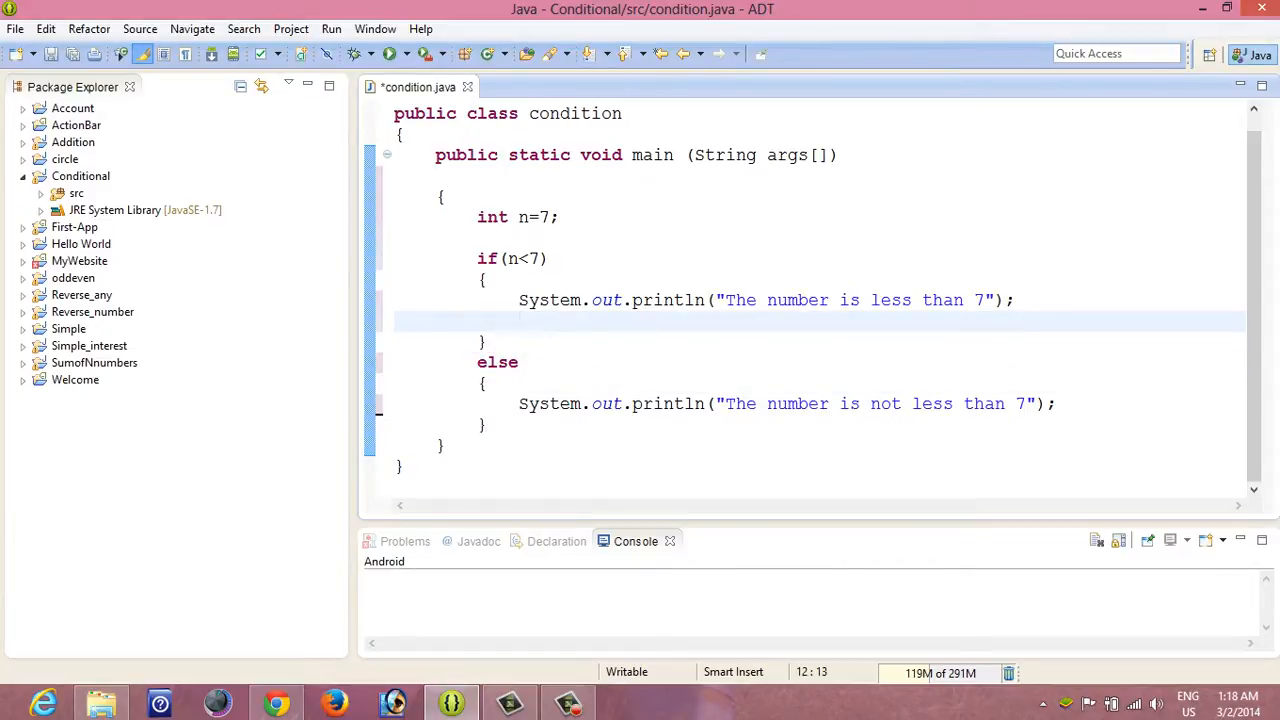
left_click(548, 258)
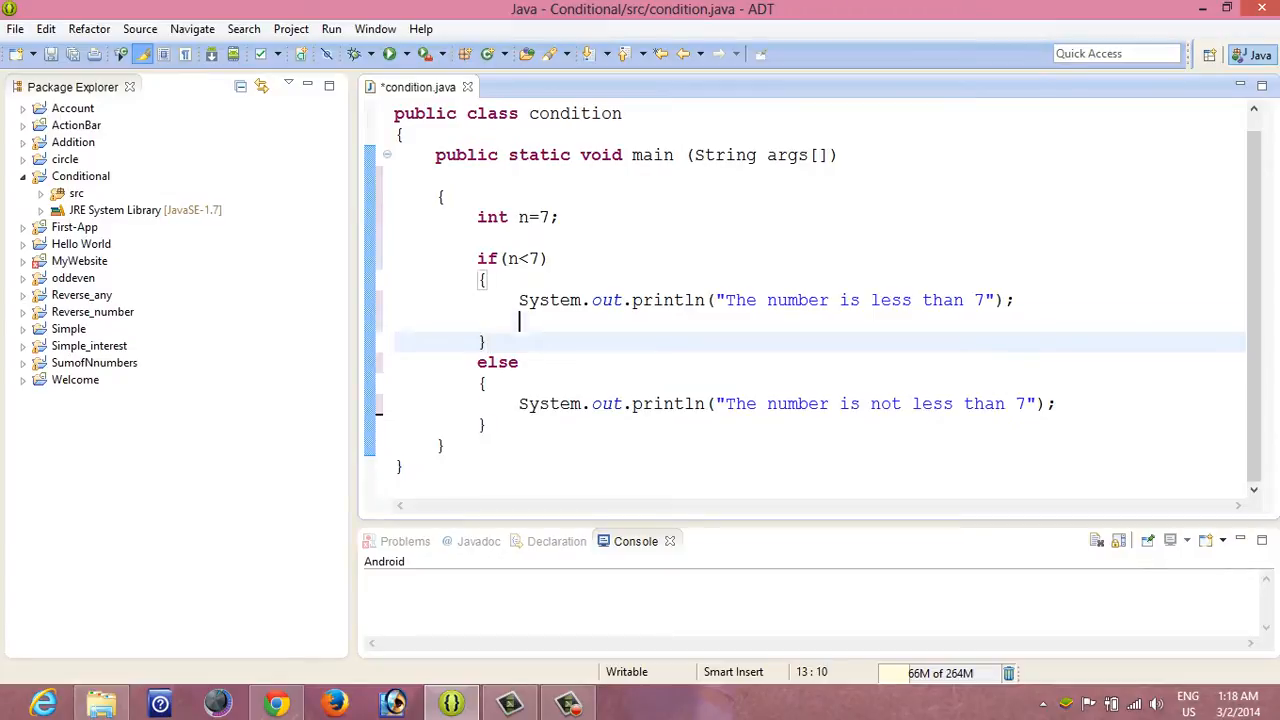
left_click(456, 196)
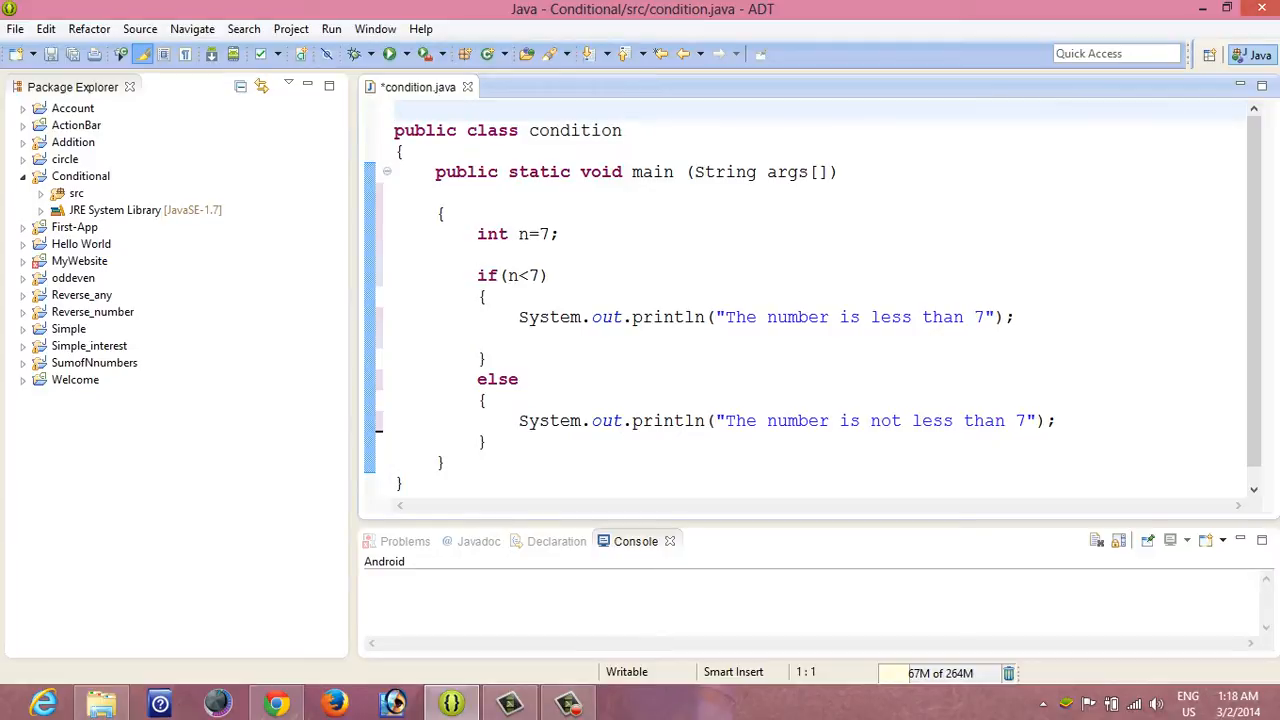
Add import java.util.Scanner; at the top of condition.java.
type("impr")
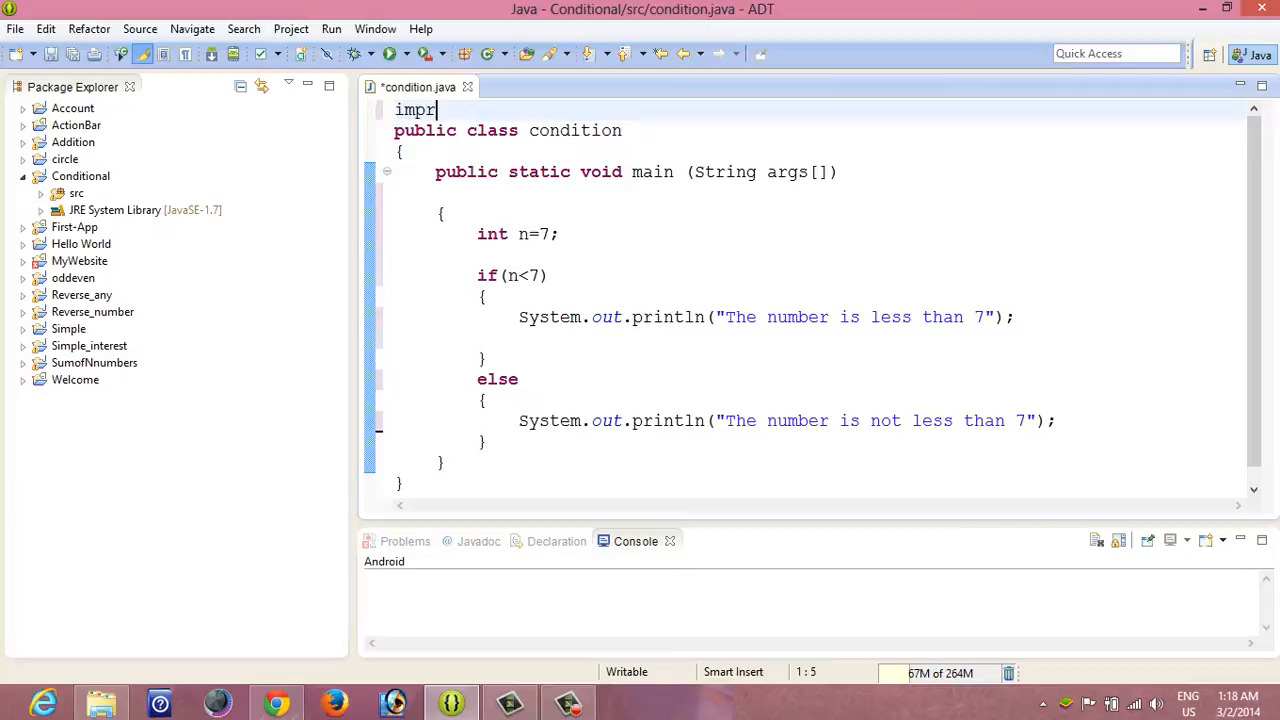
type("ort")
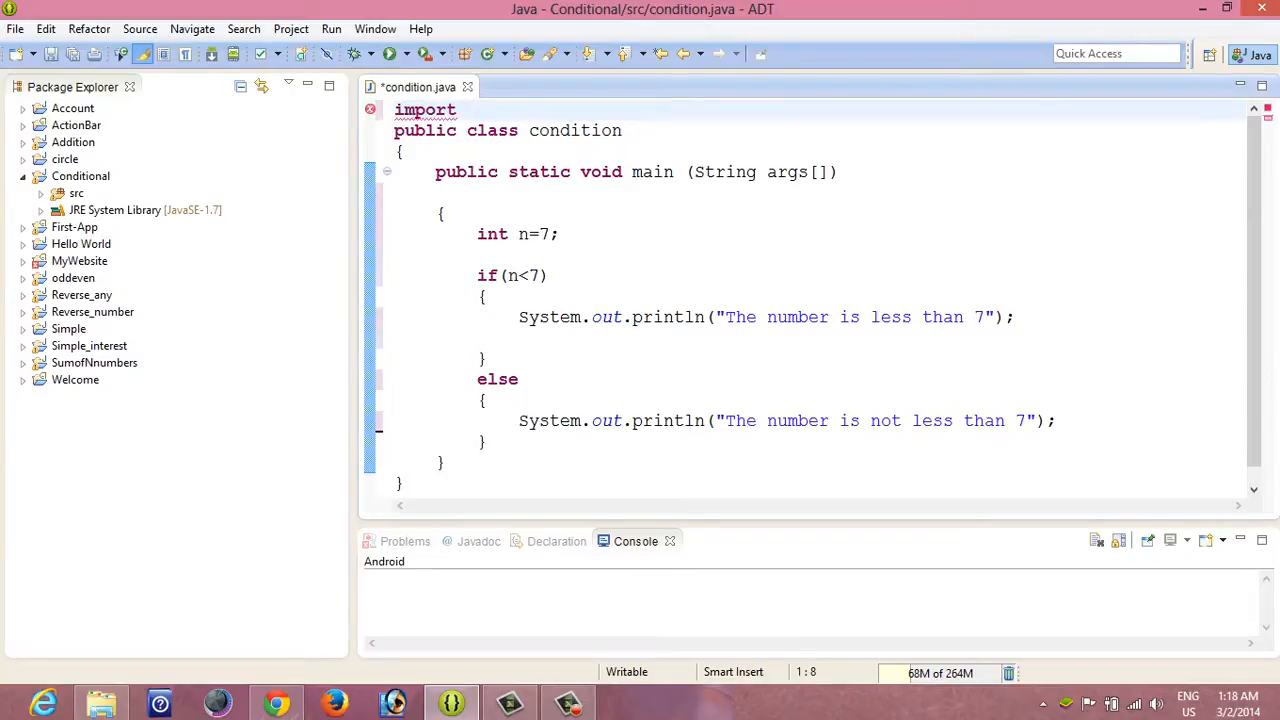
type("ja")
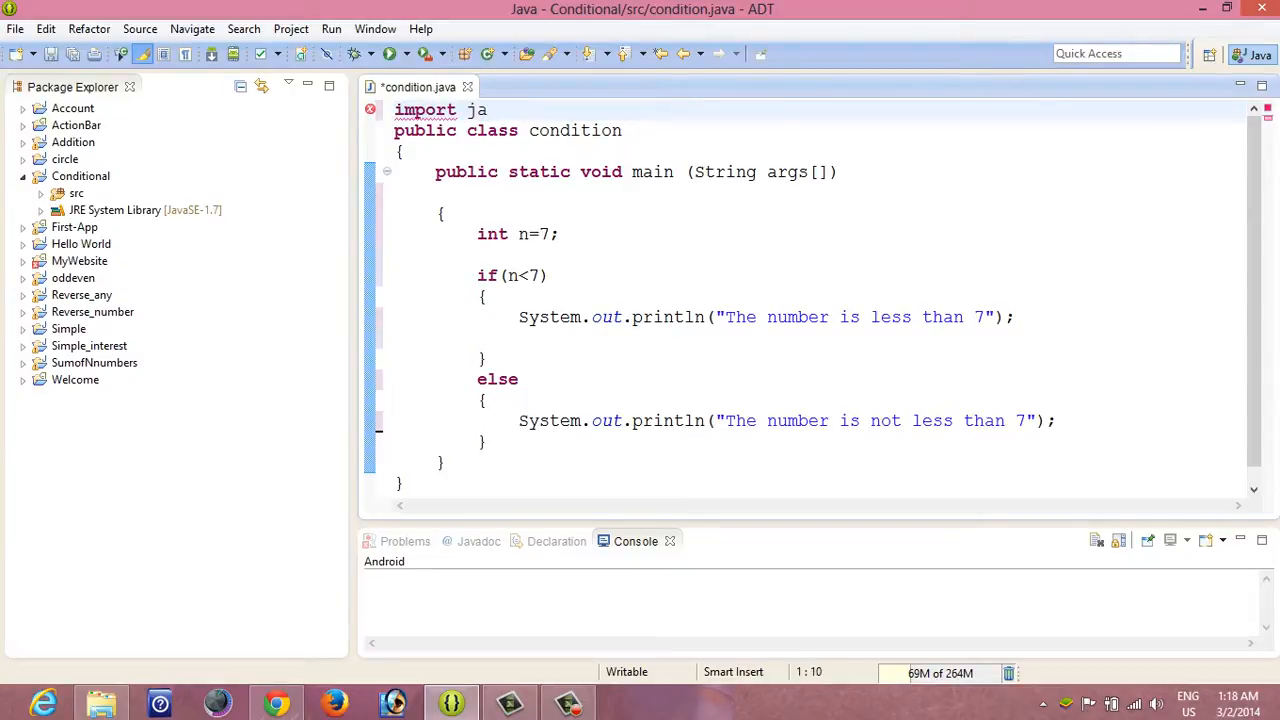
type("va.")
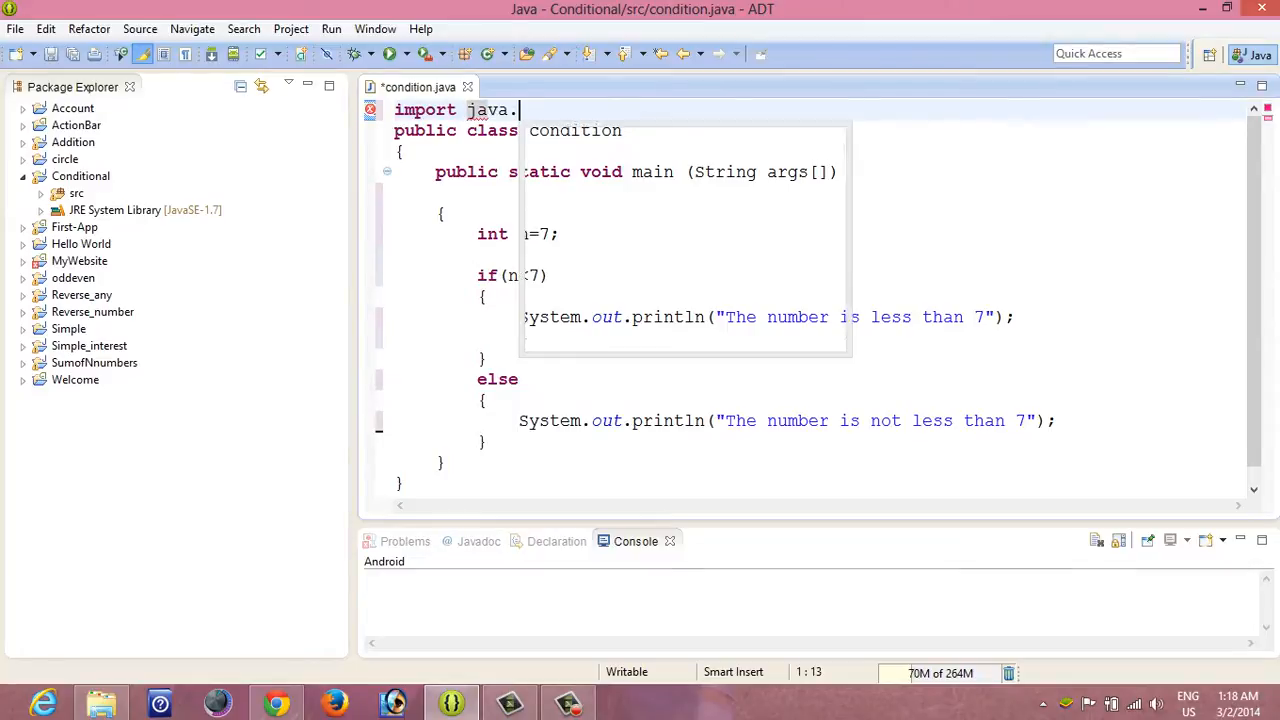
type("util.Sca")
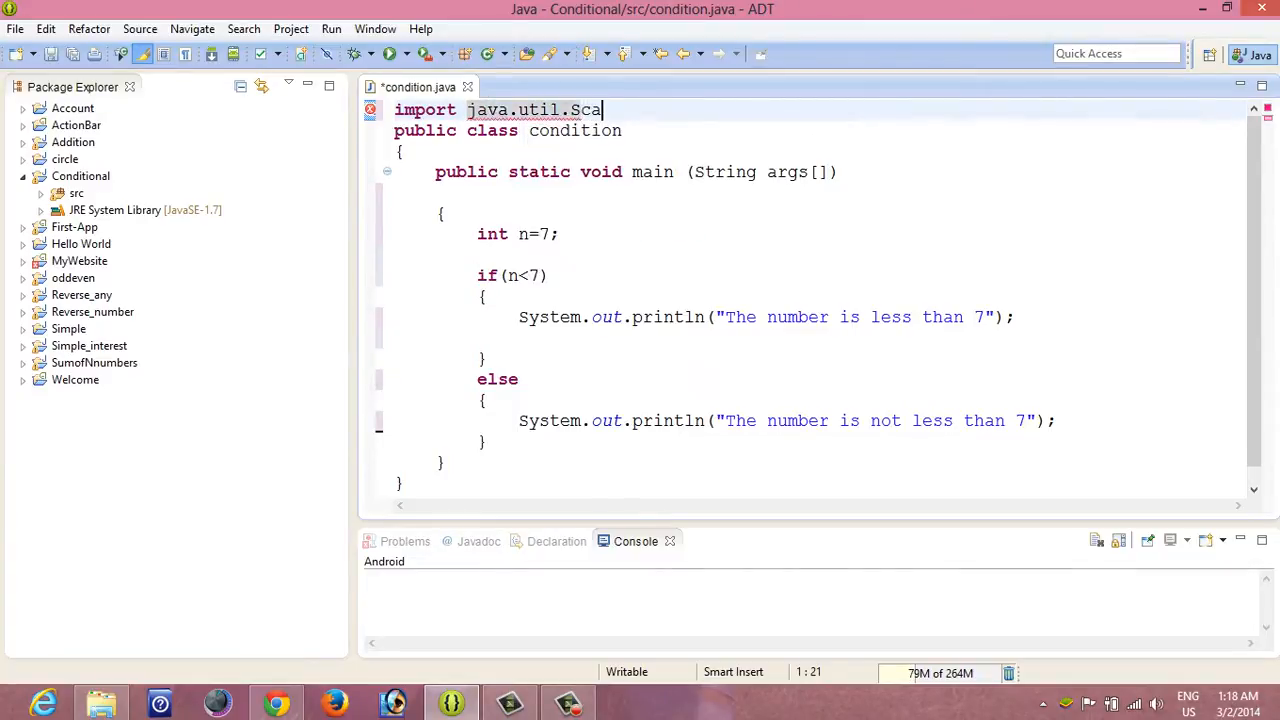
type("nner;")
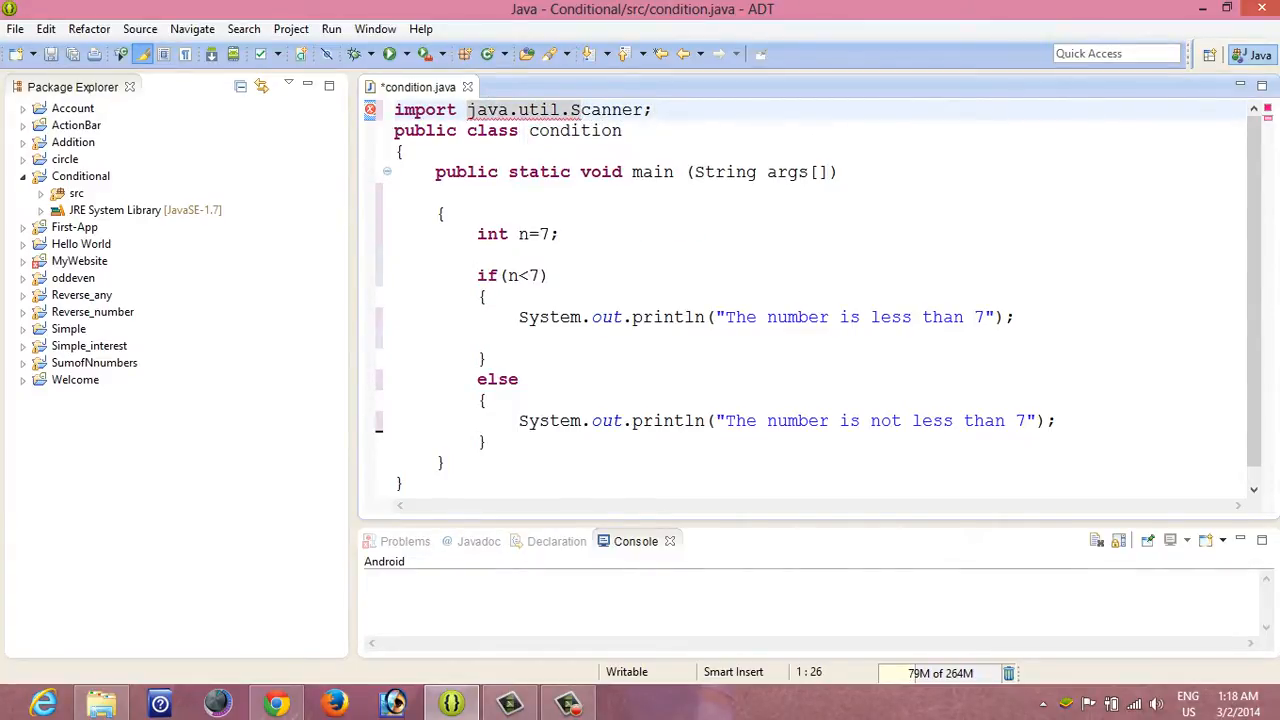
Change the declaration to int n; and create Scanner s=new Scanner(System.in);.
left_click(456, 212)
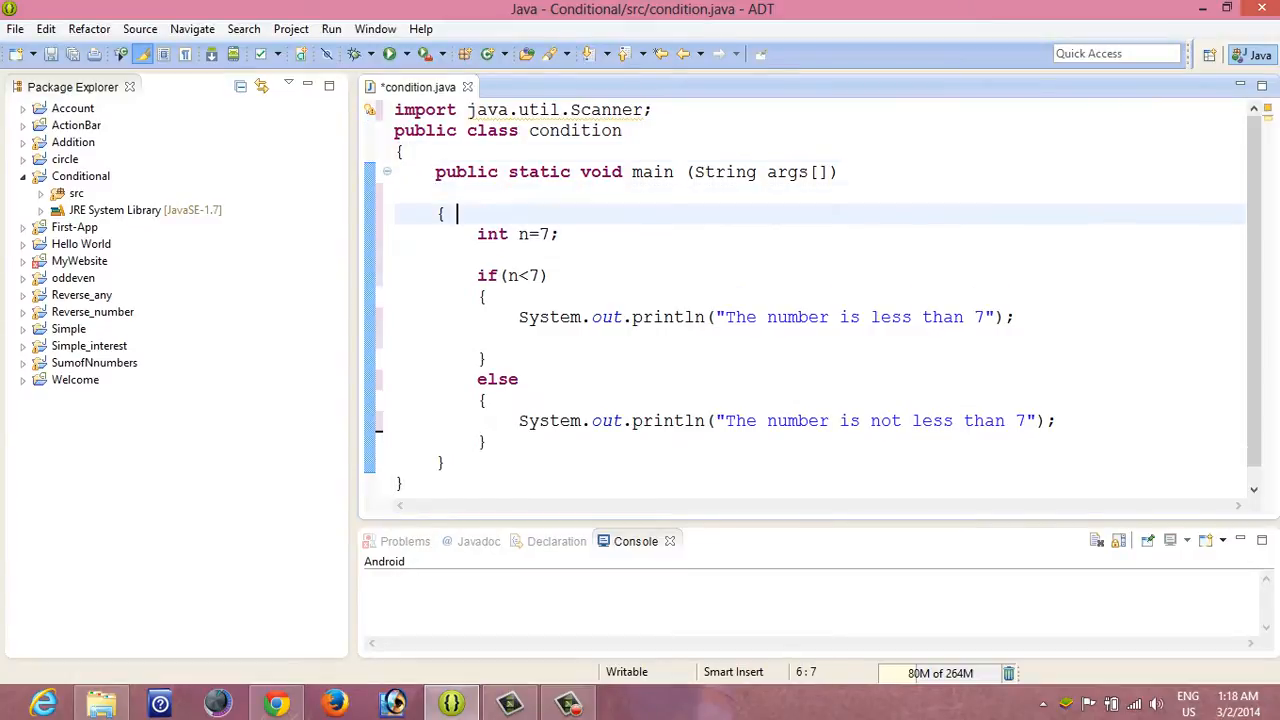
left_click(560, 234)
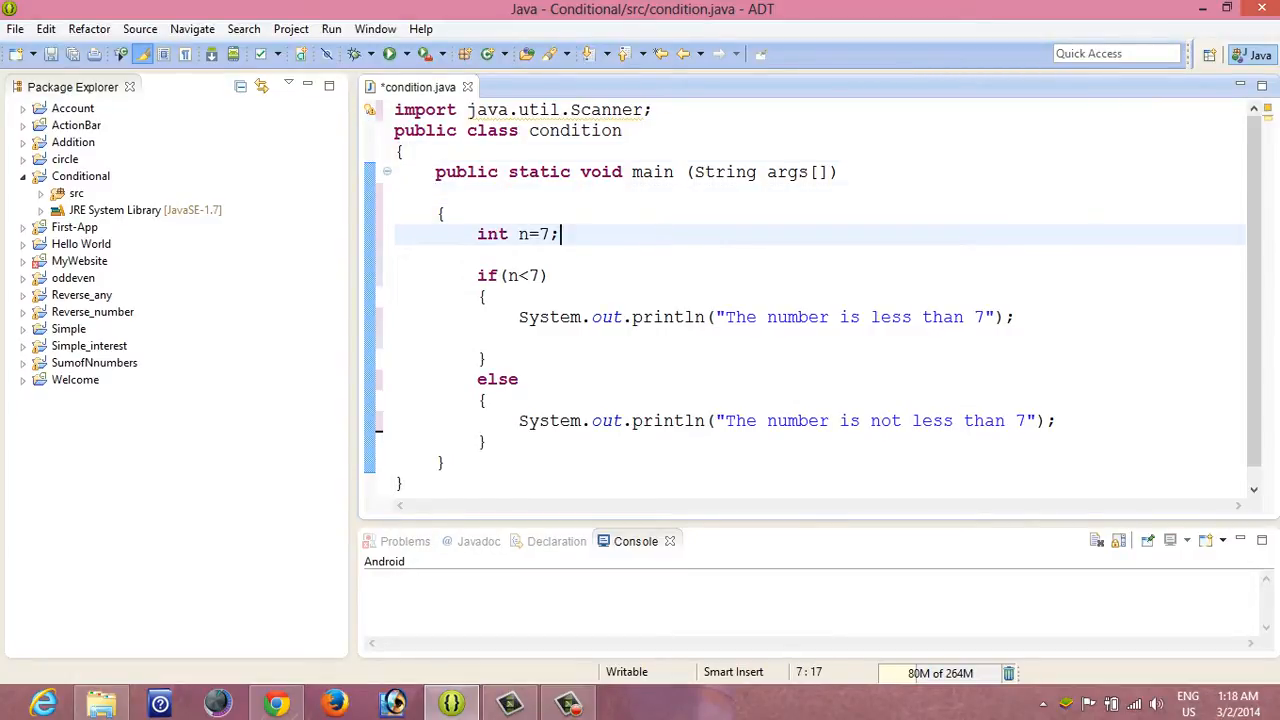
key("BackSpace")
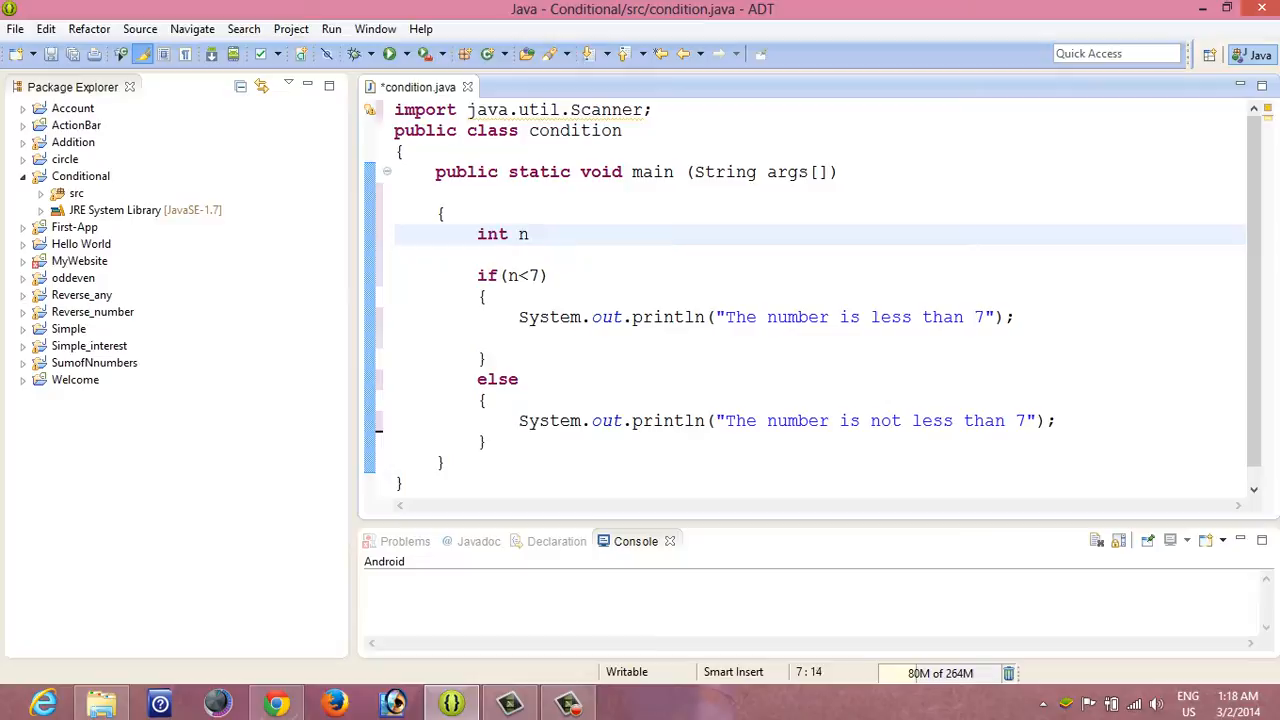
type(";")
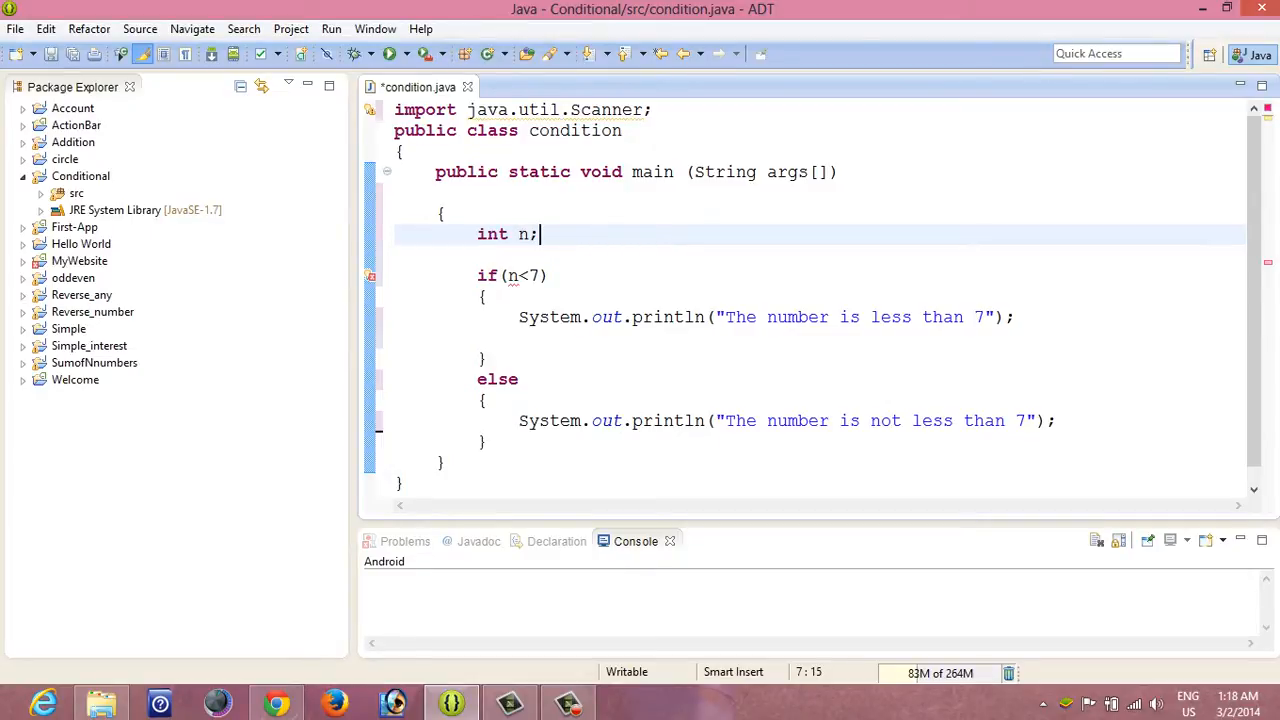
type("S")
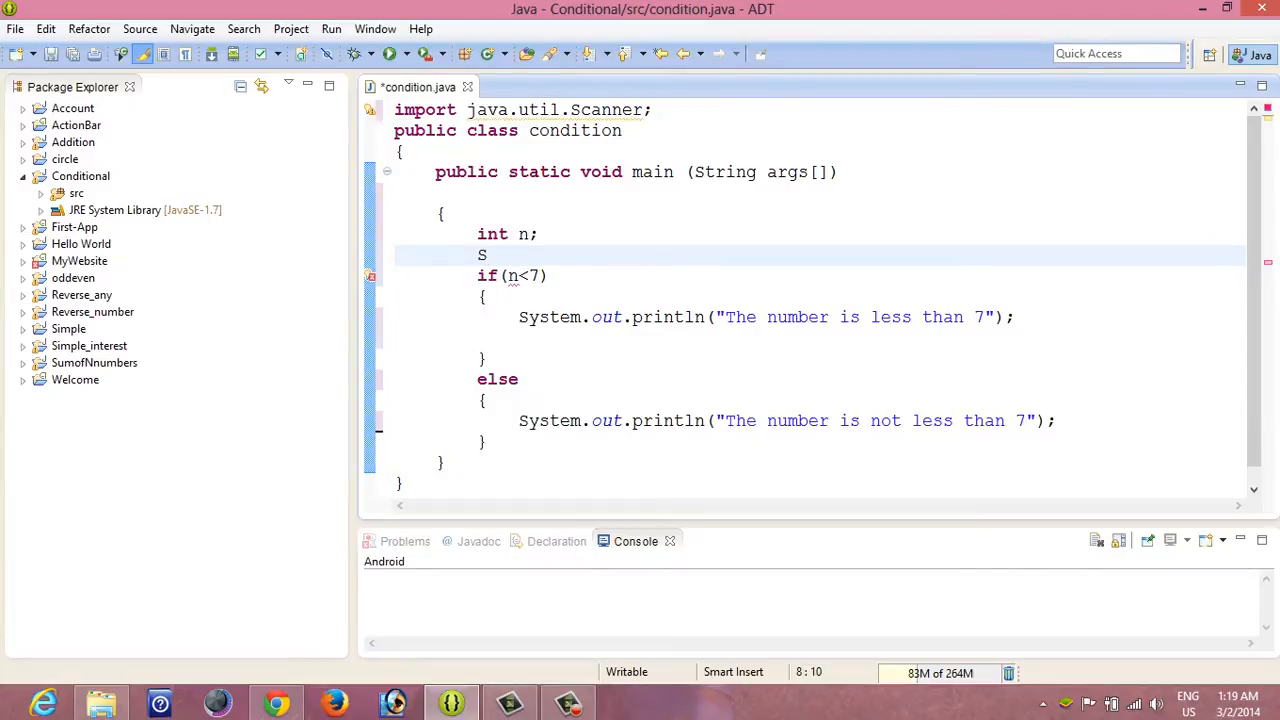
type("canner s")
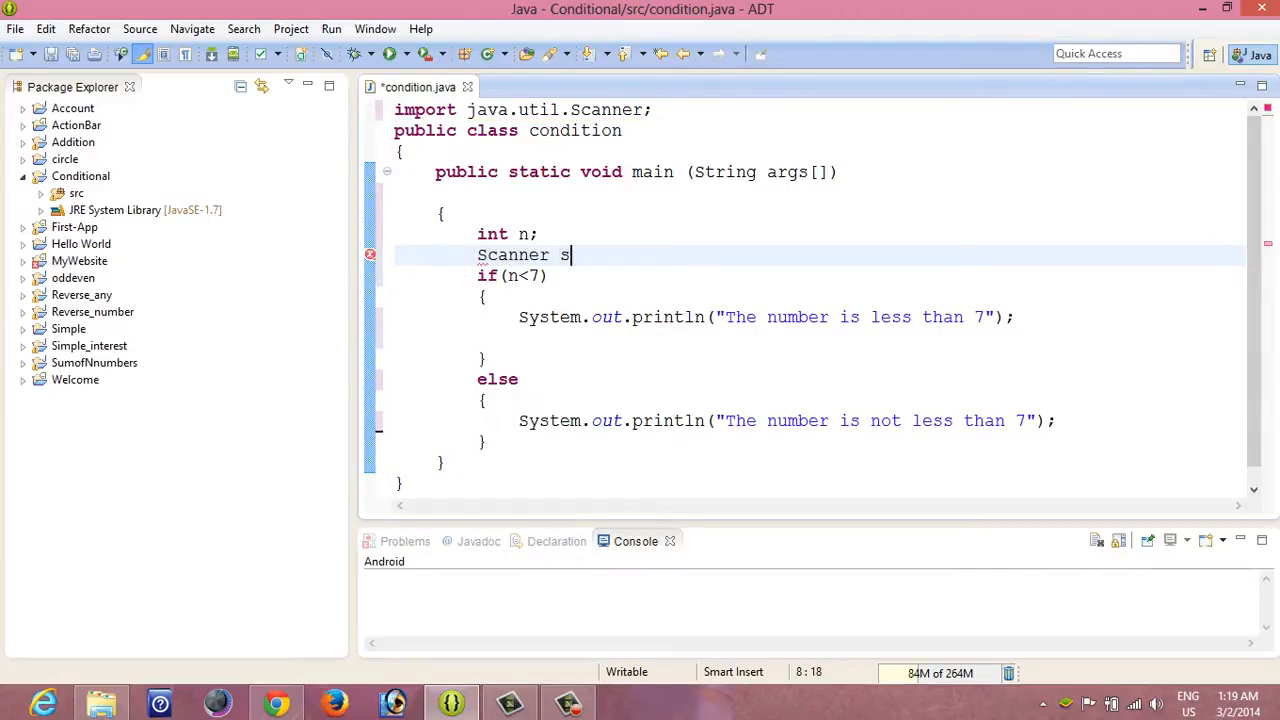
type("=new S")
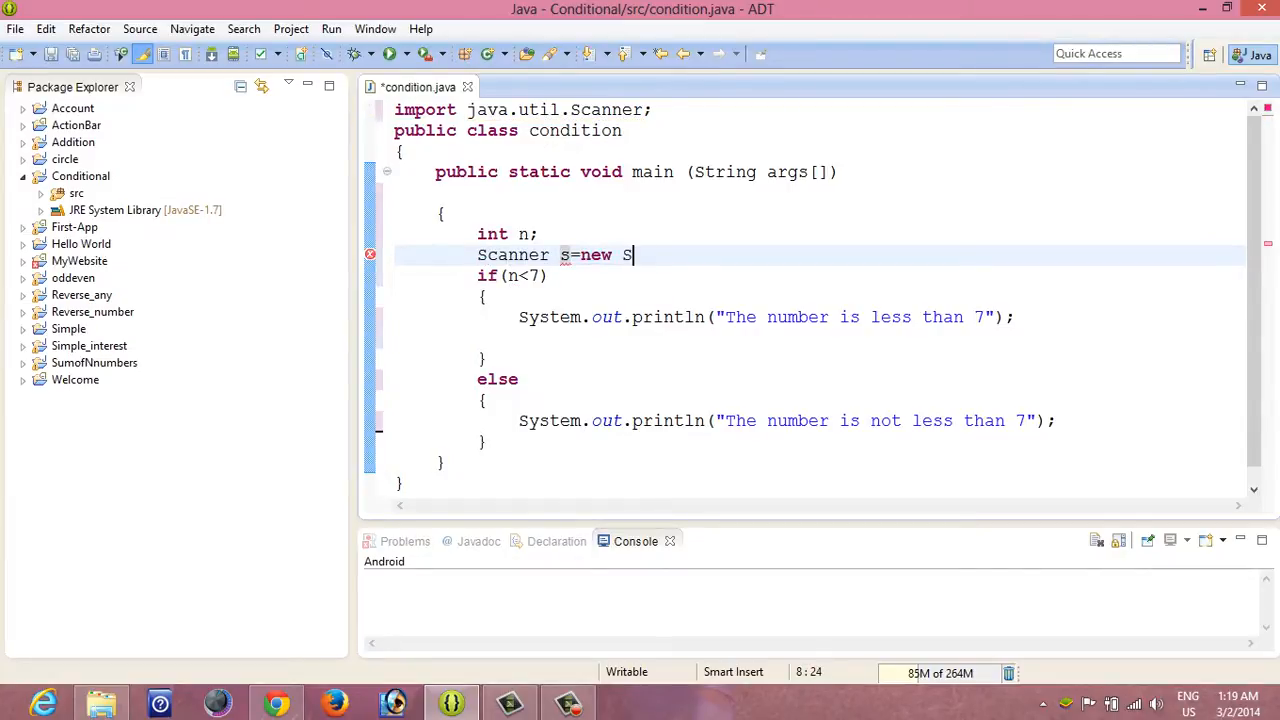
type("canner")
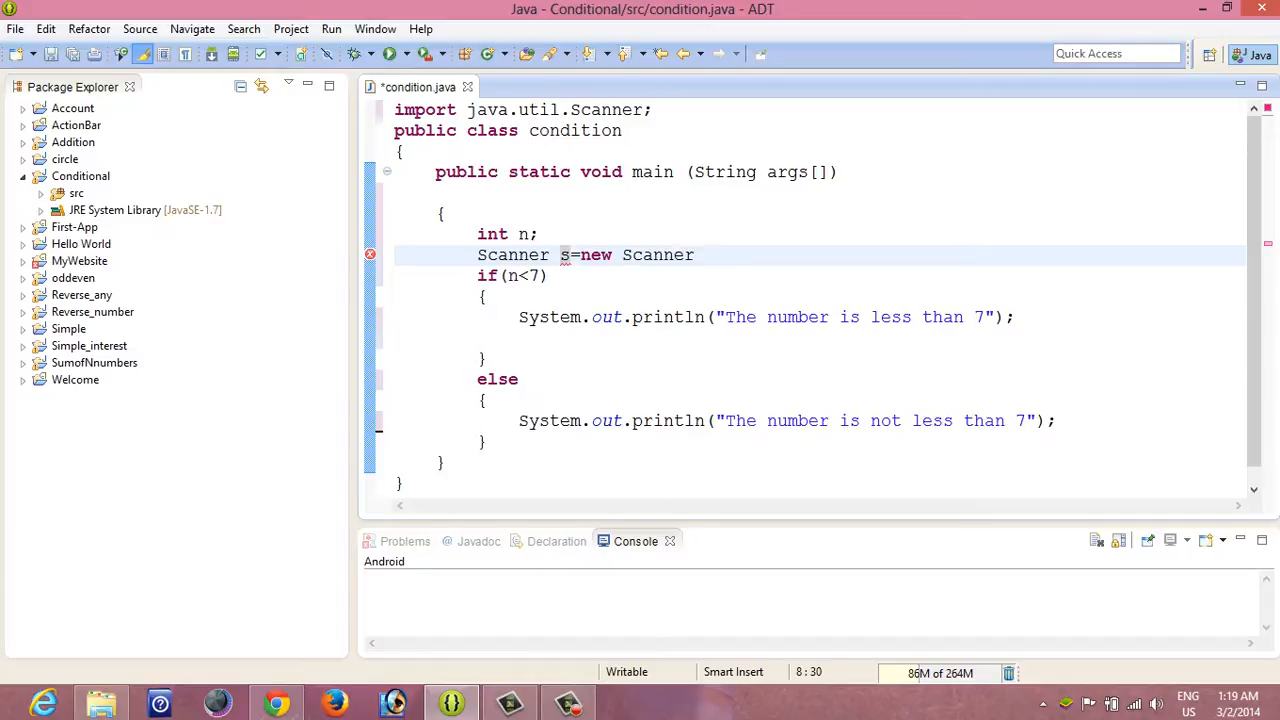
type("(System.in);")
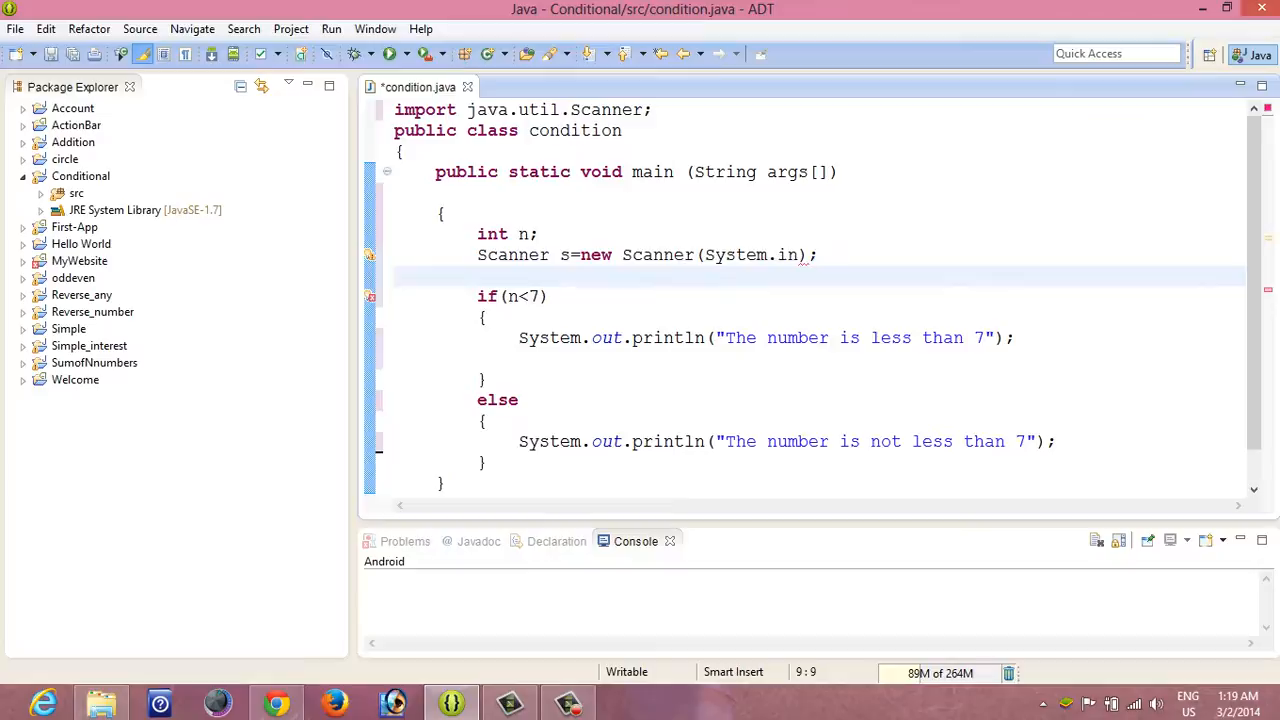
After the Scanner, print the prompt "Enter the number".
type("System.out.p")
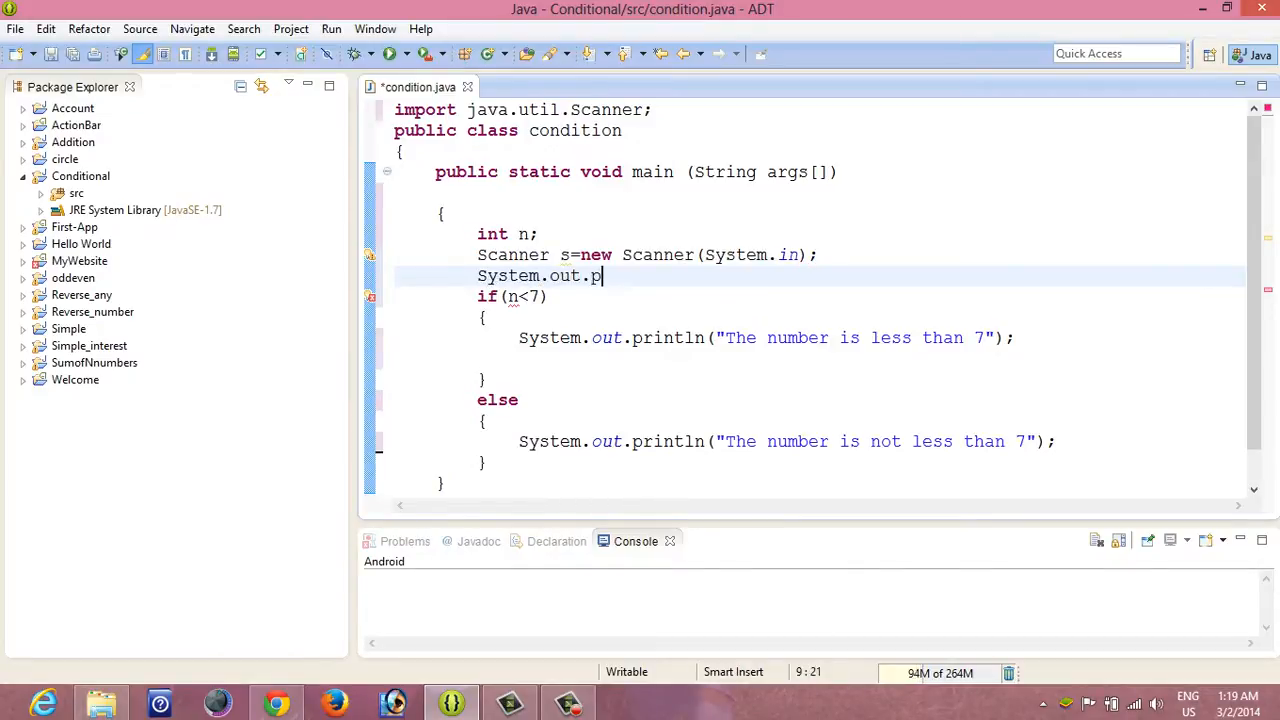
type("rintln")
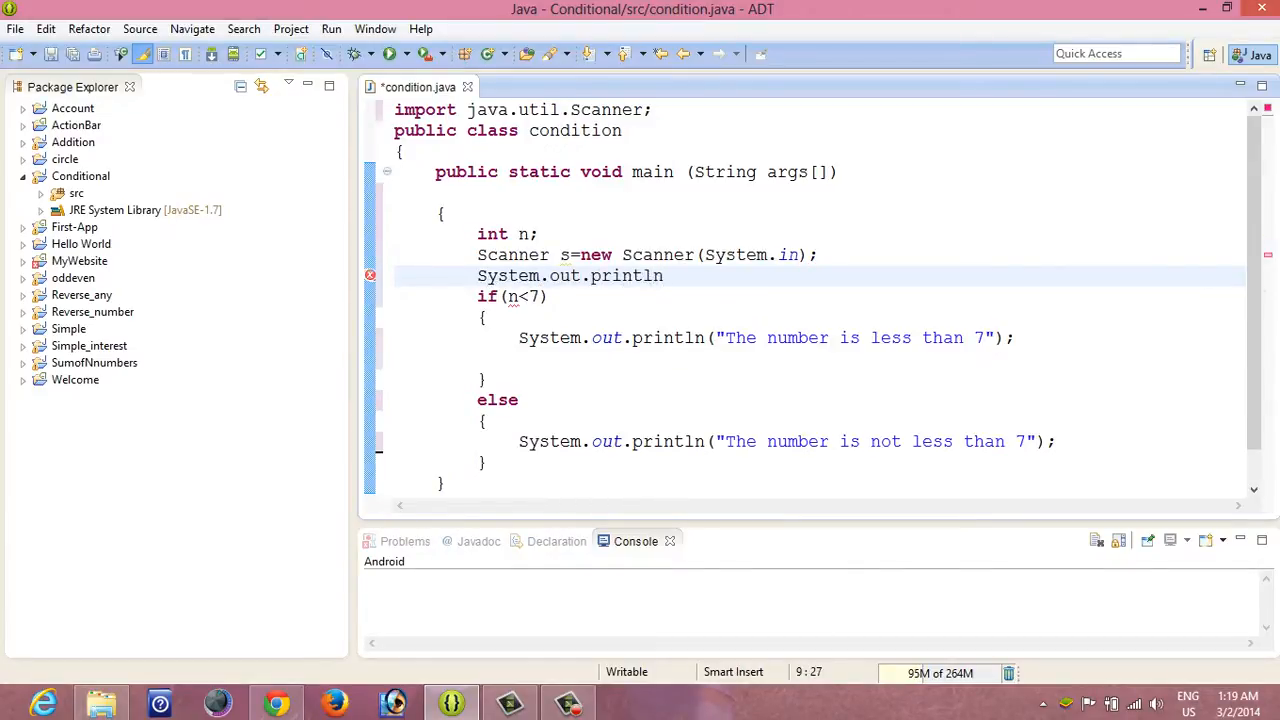
type("\"(\"")
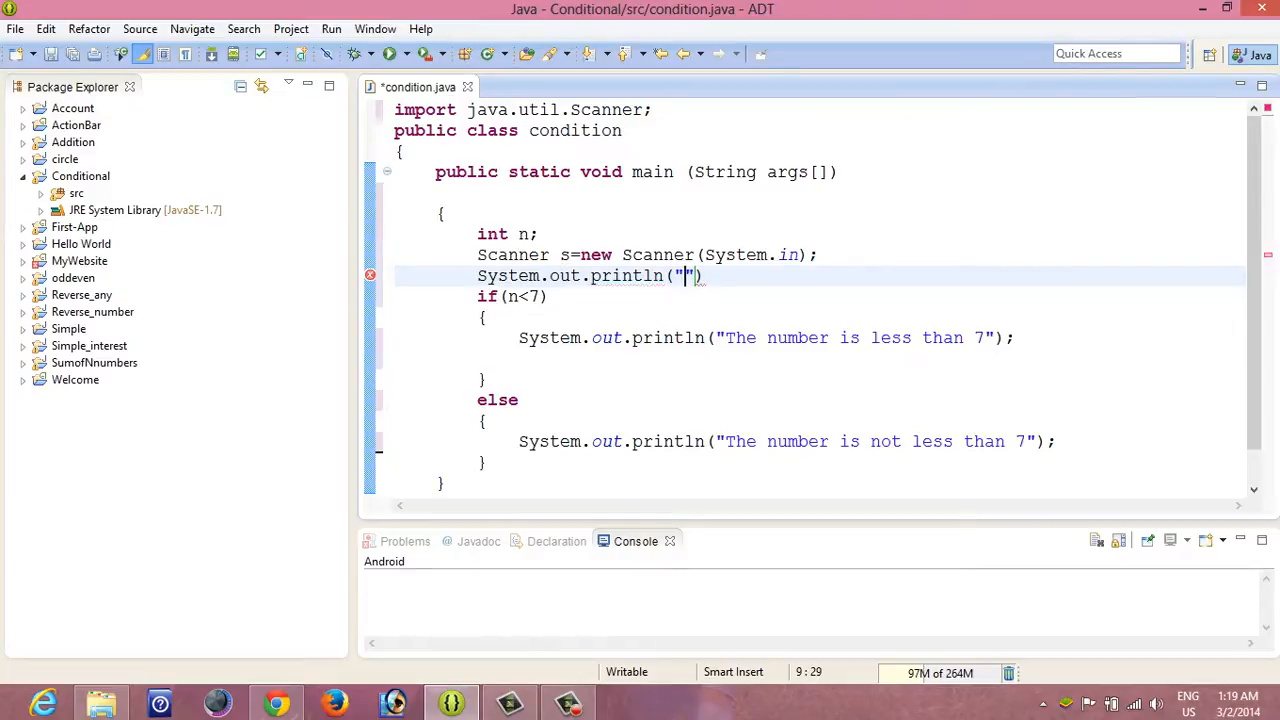
type("Enter the num")
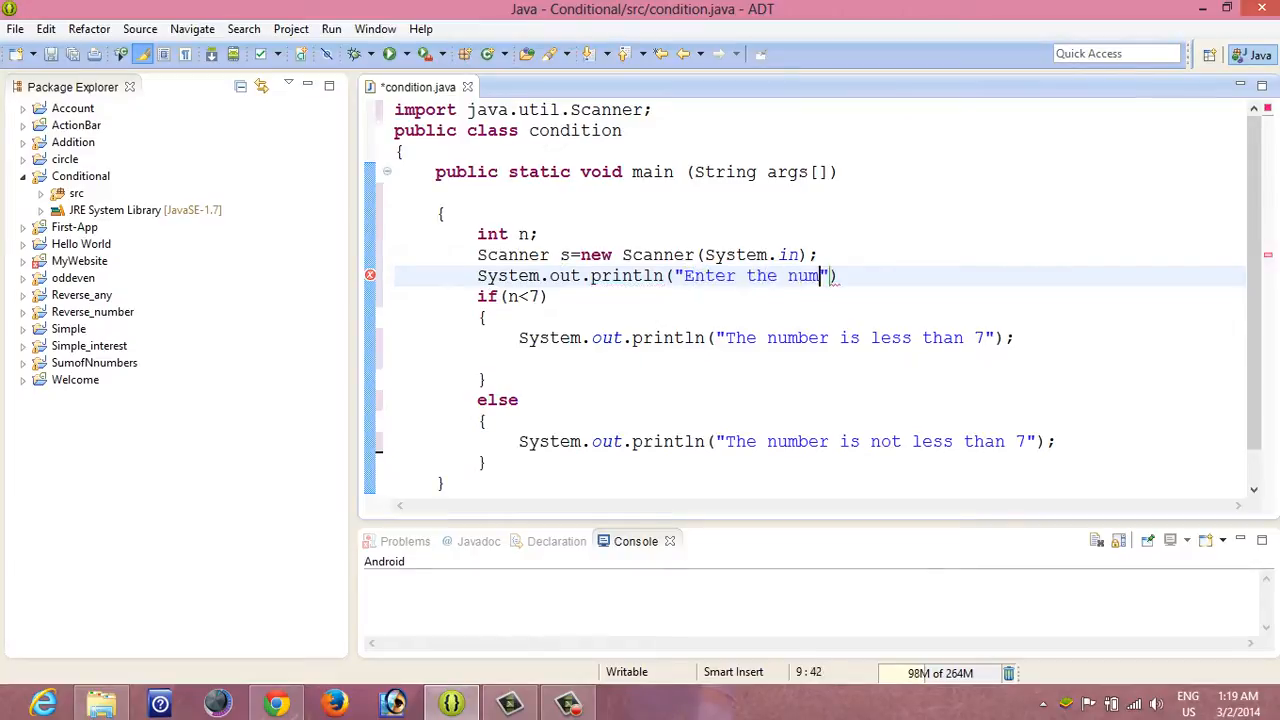
type("ber")
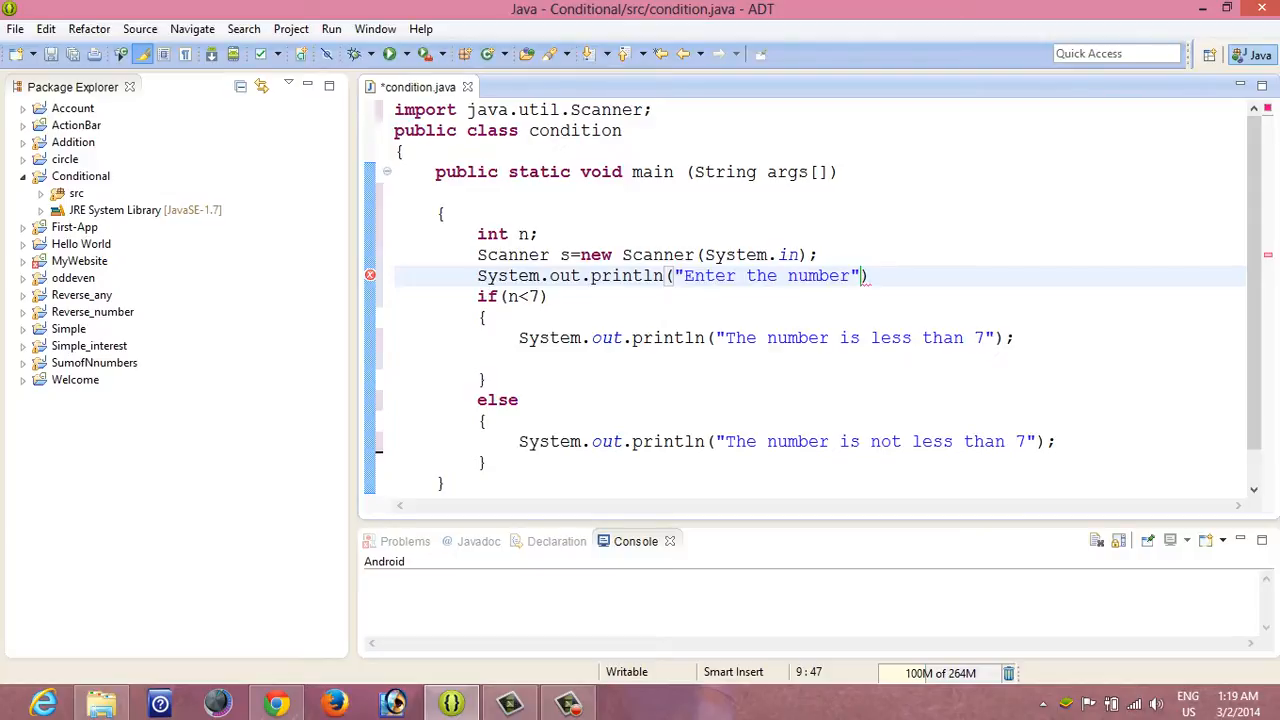
type(";")
key("Return")
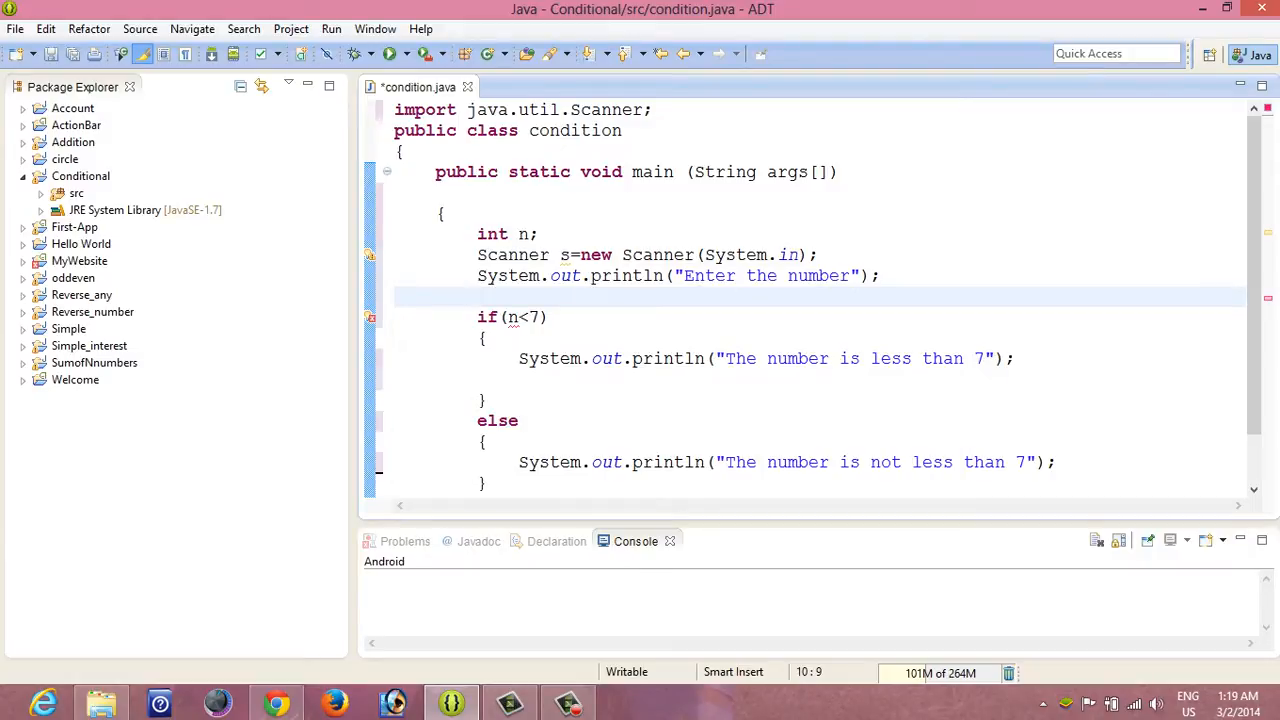
Read n from the keyboard with n=s.nextInt();.
type("n =")
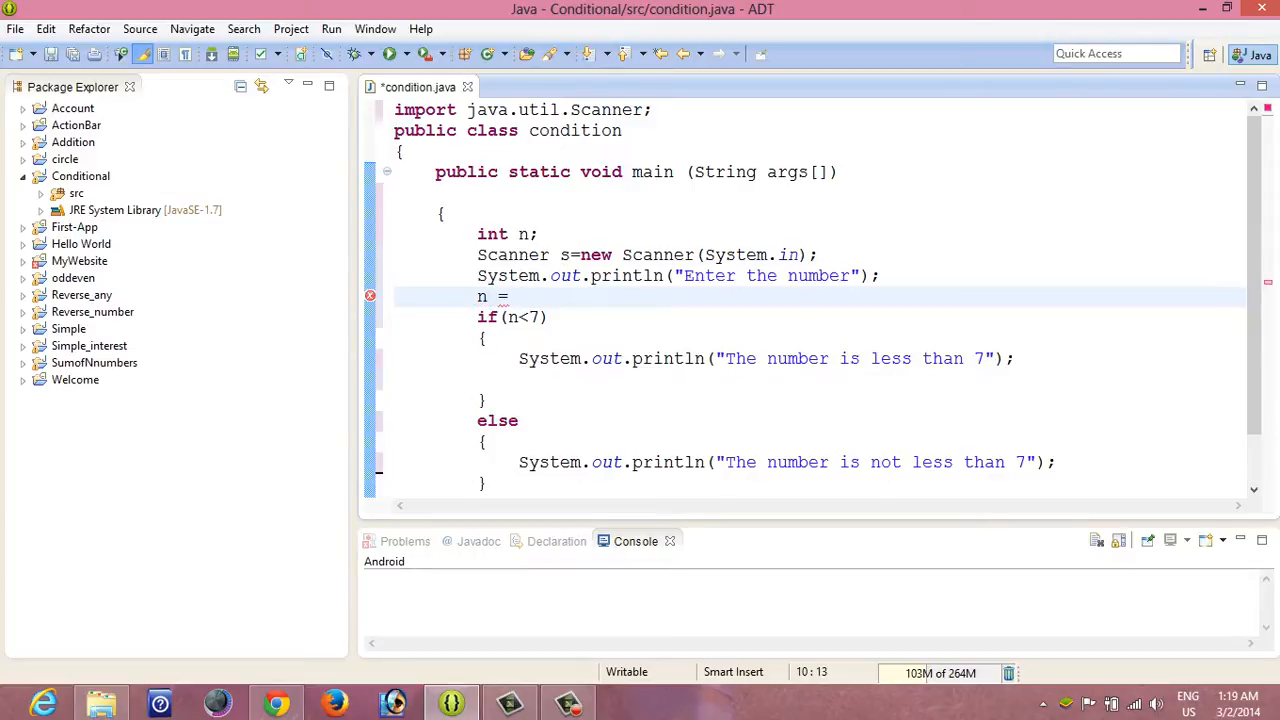
type("s.")
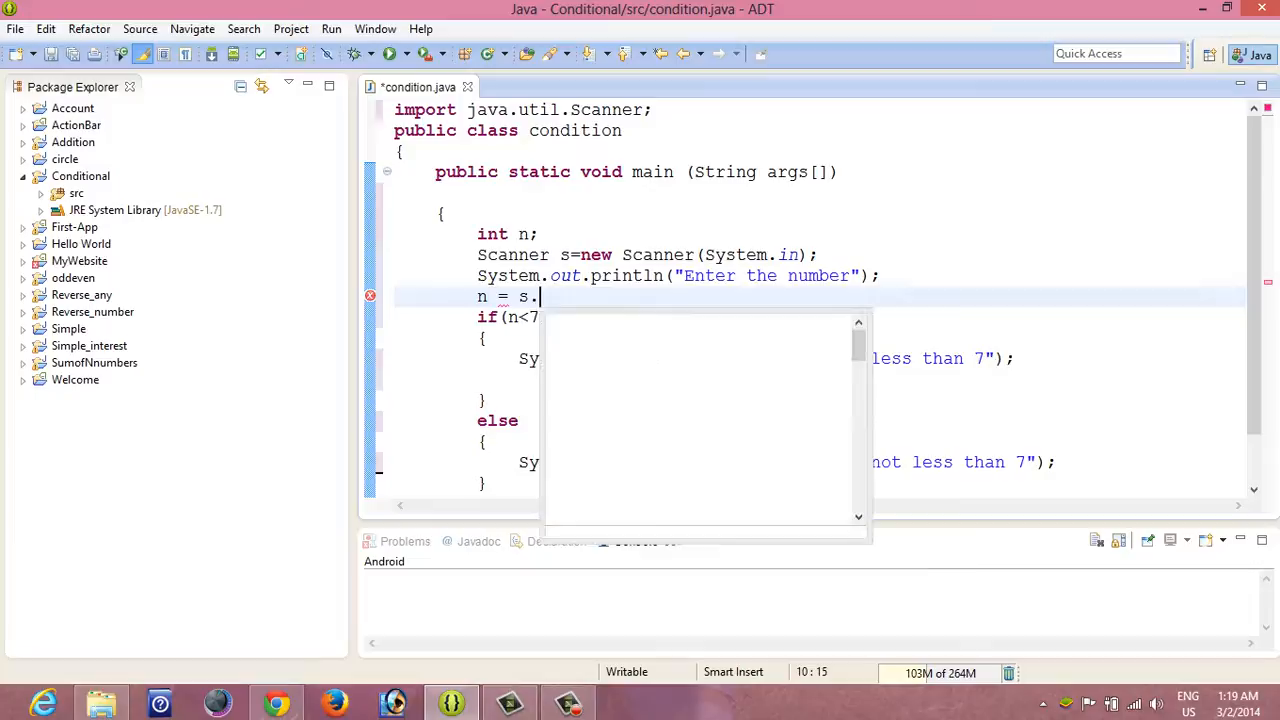
type("nextInt(")
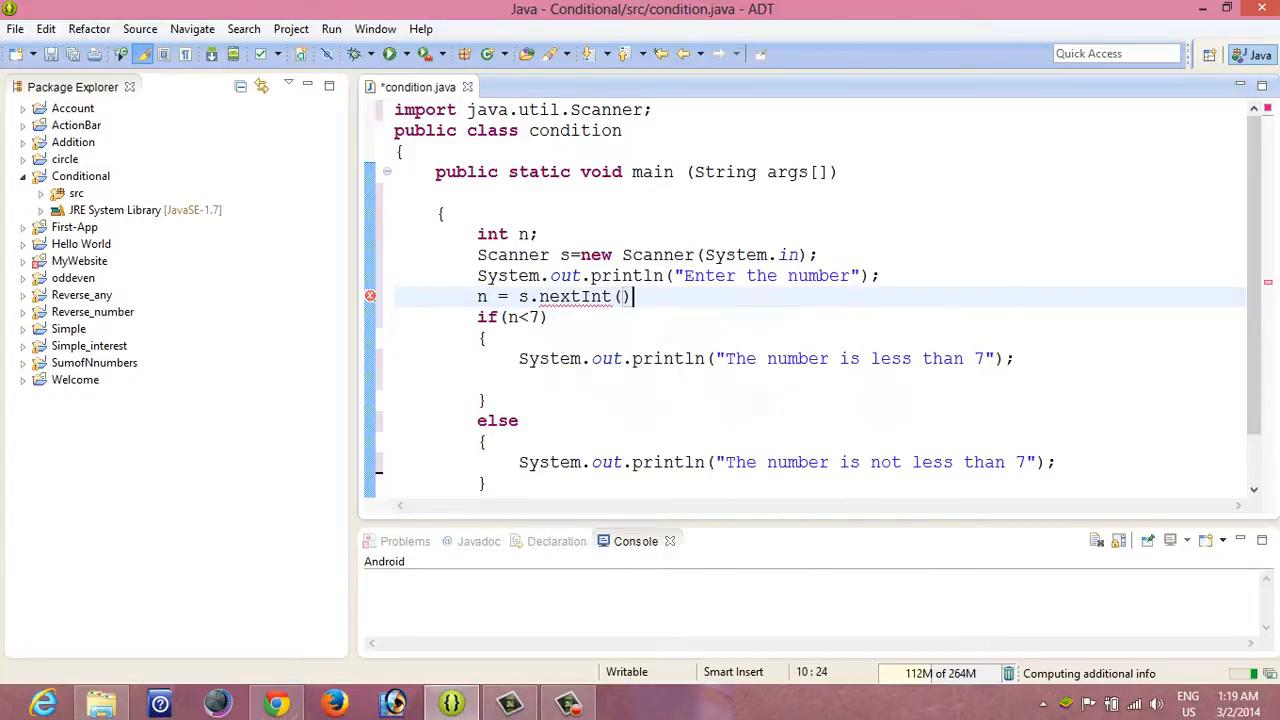
type(";")
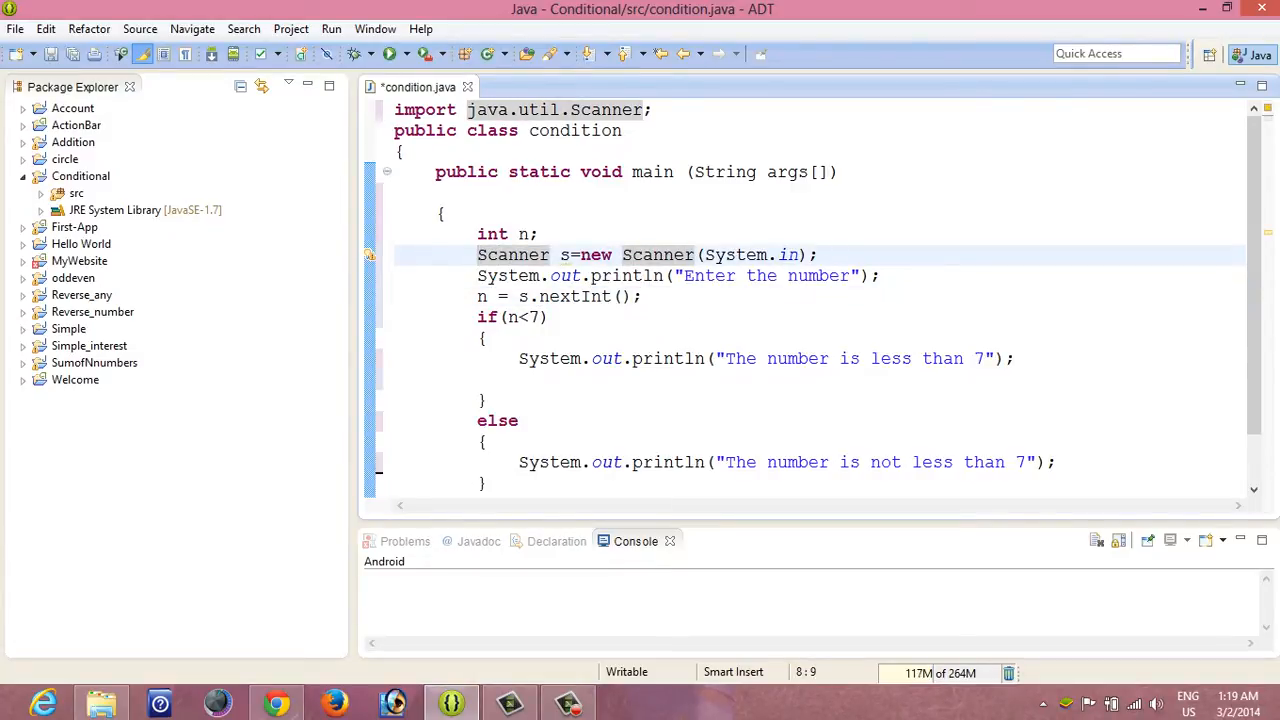
Review the code and launch a run, bringing up the Save and Launch dialog.
left_click(544, 254)
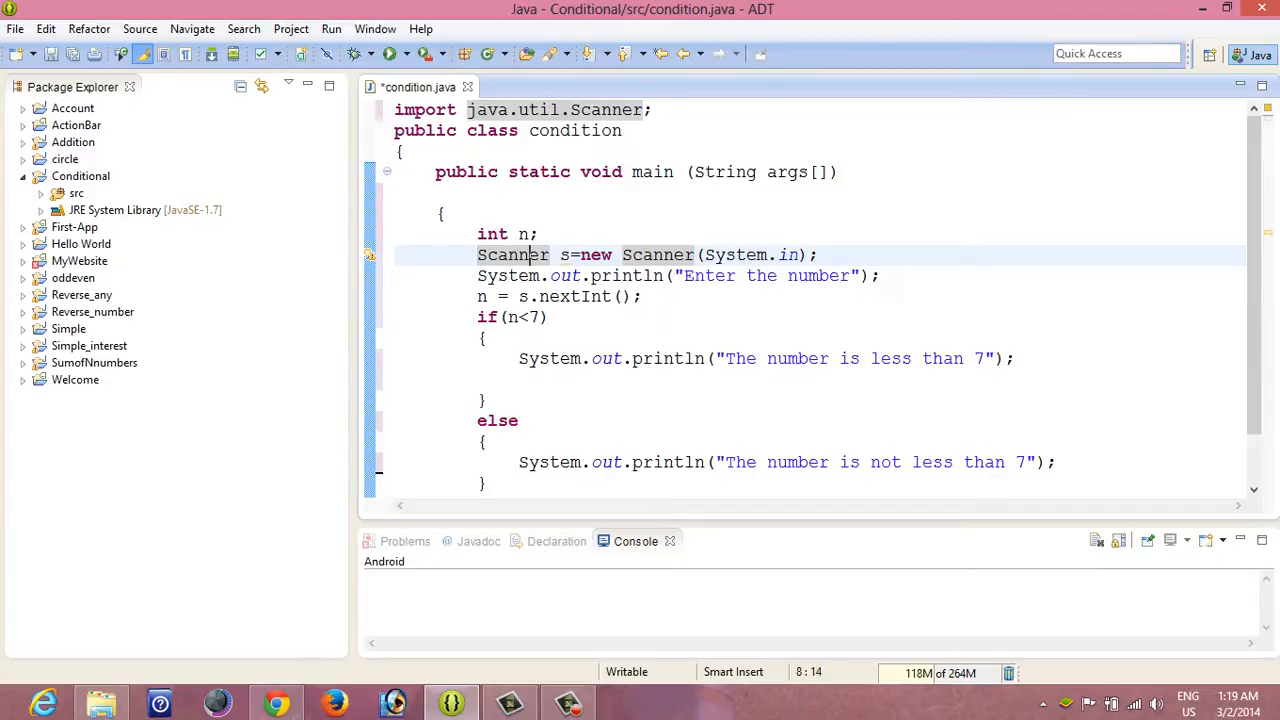
left_click(562, 254)
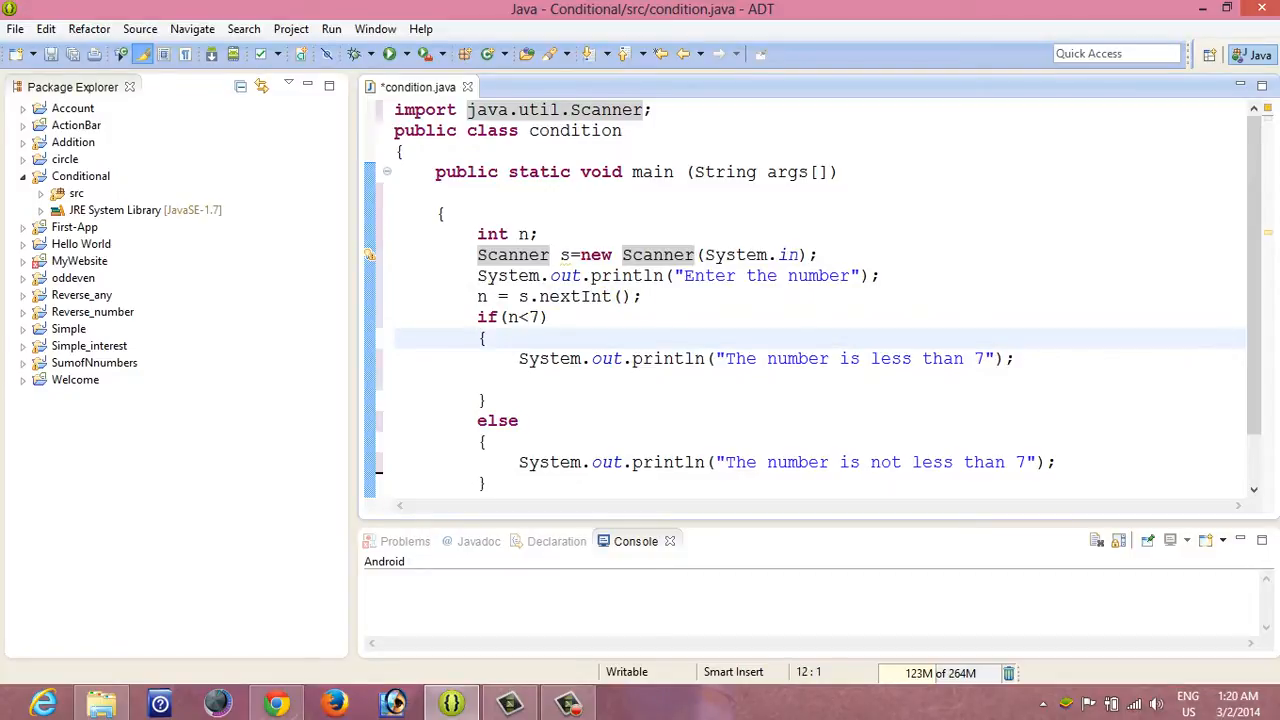
left_click(520, 316)
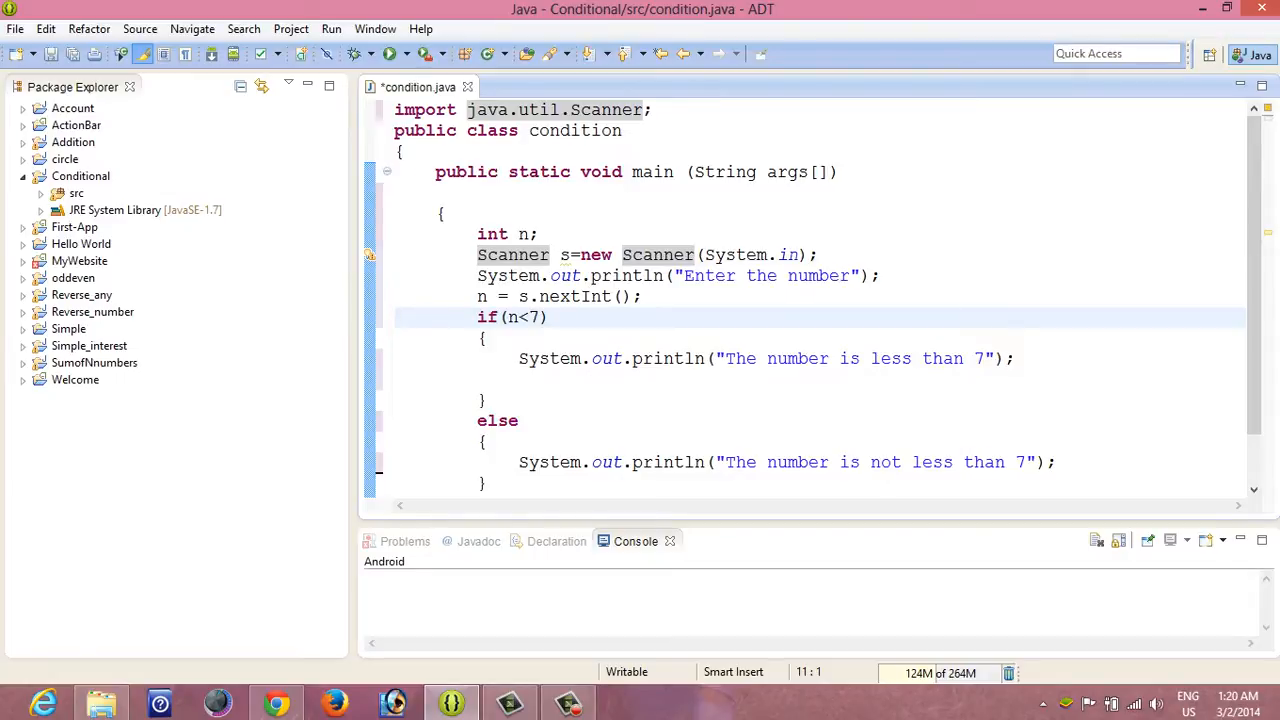
left_click(396, 316)
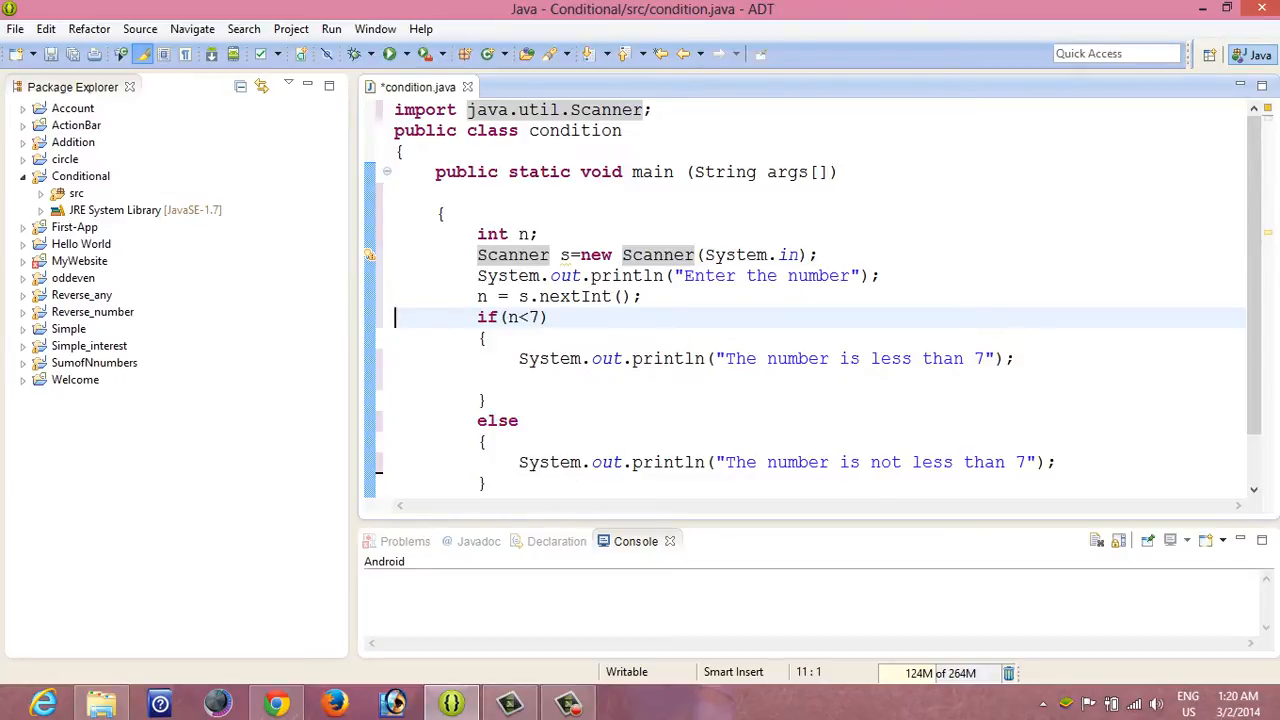
mouse_move(388, 54)
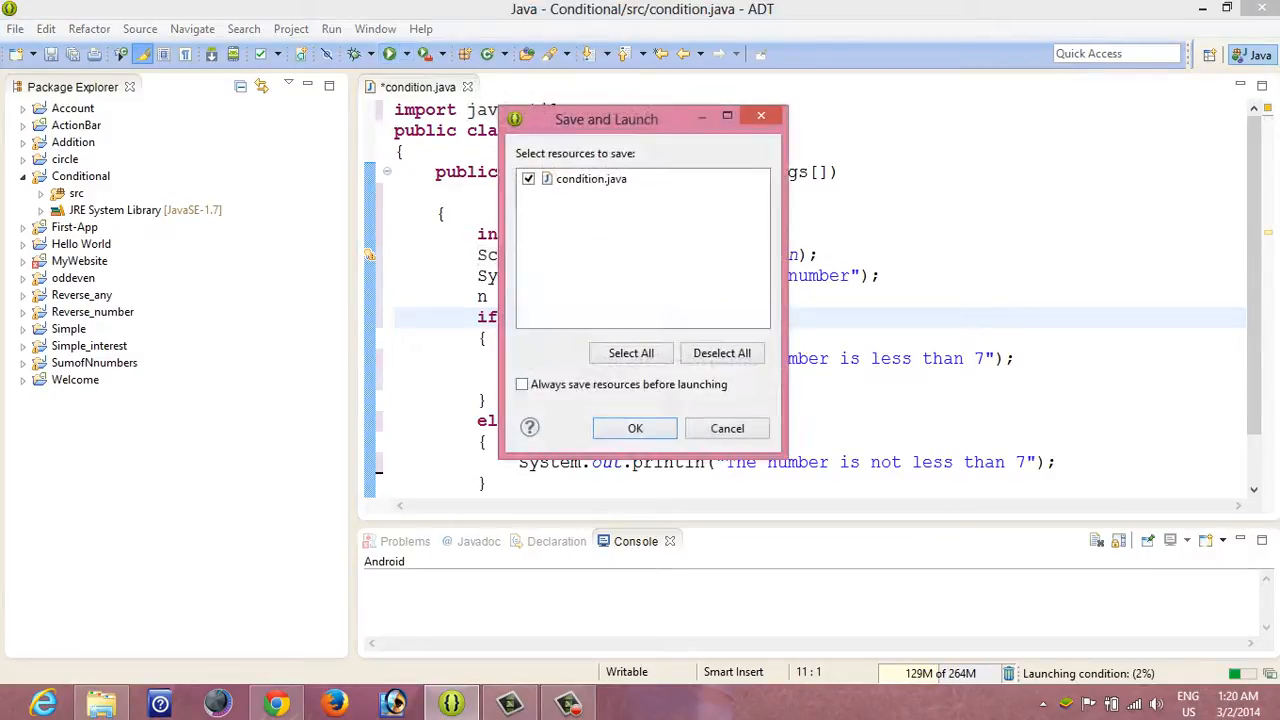
Confirm saving condition.java so the program runs and prompts for a number.
left_click(636, 428)
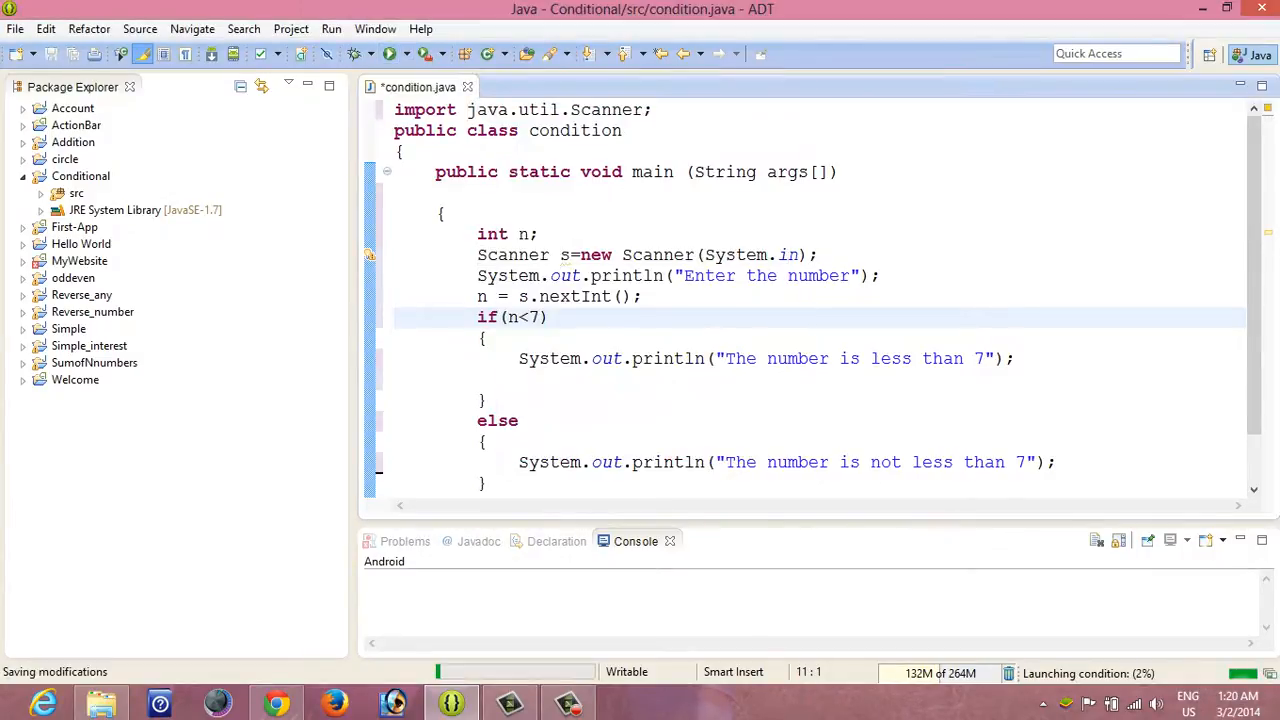
key("ctrl+s")
type("8")
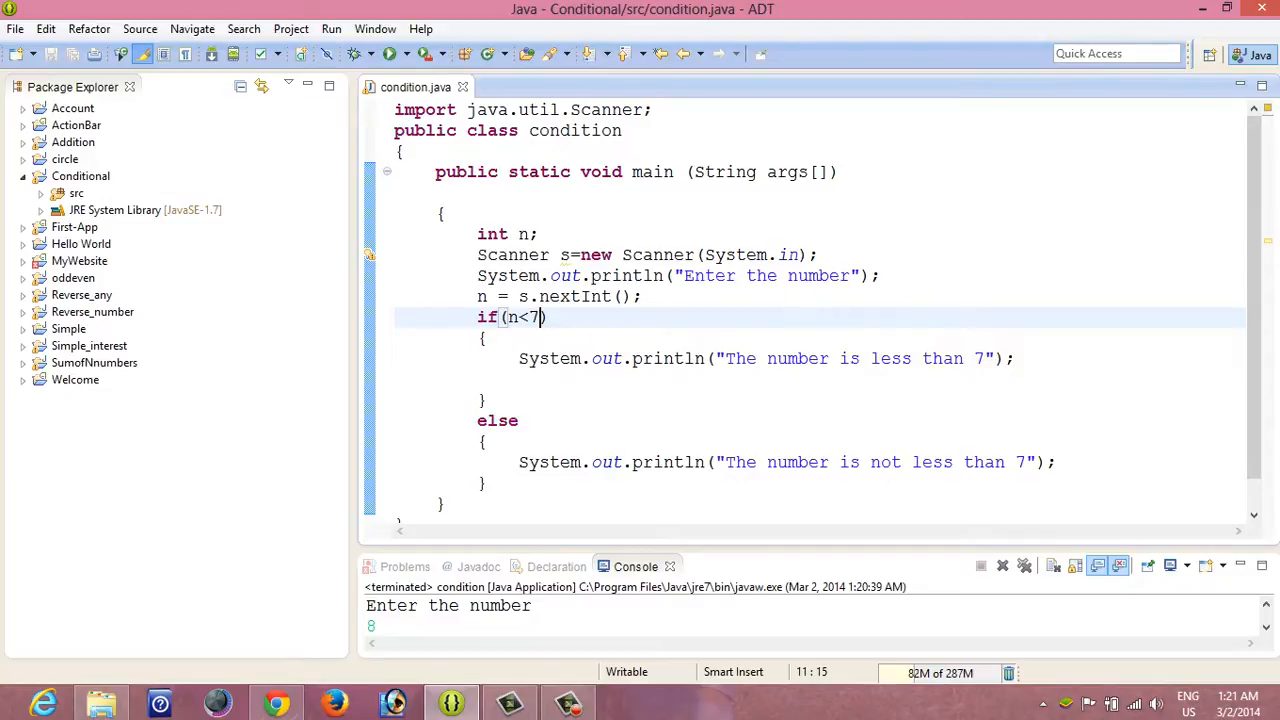
Run the program again and enter 4, printing "The number is less than 7".
left_click(1002, 566)
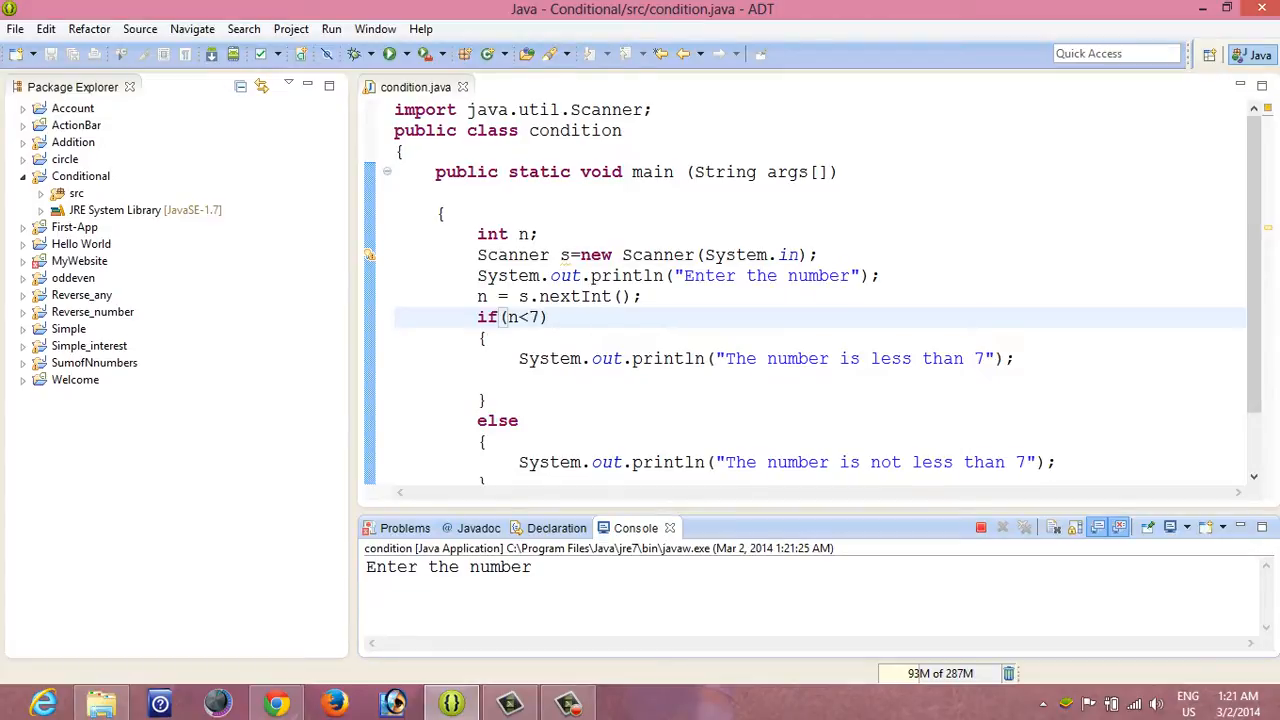
type("4")
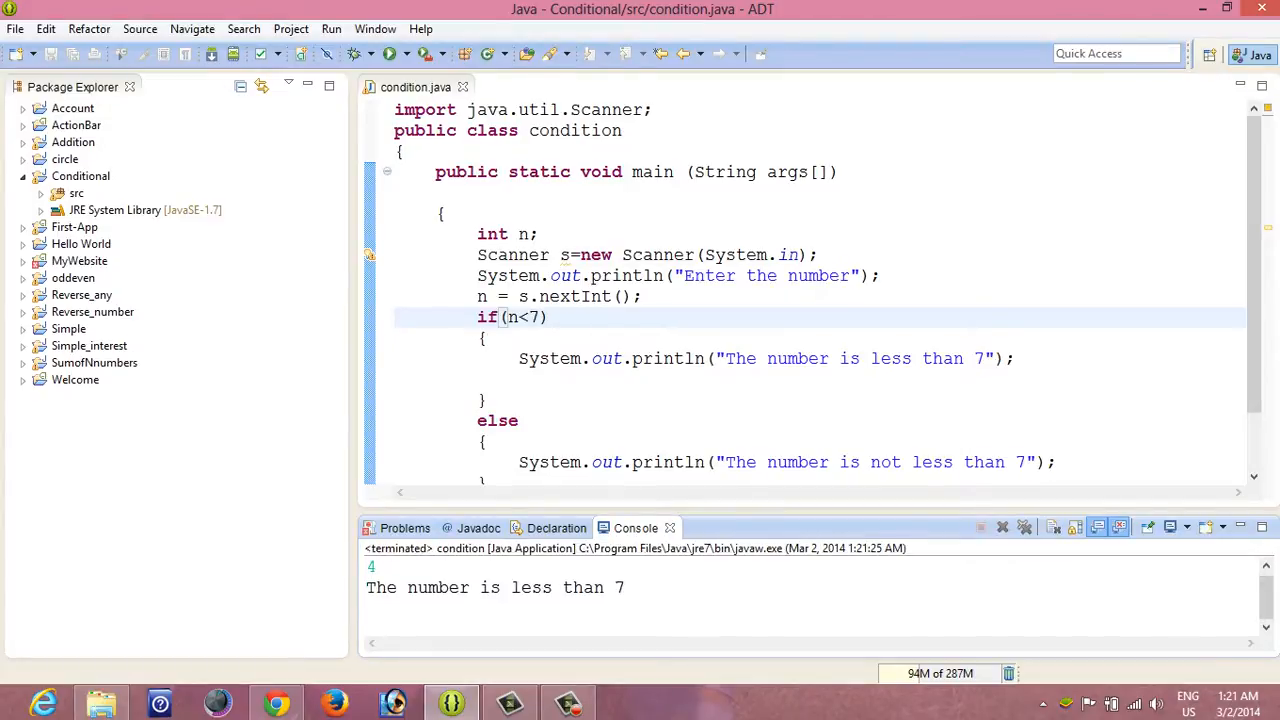